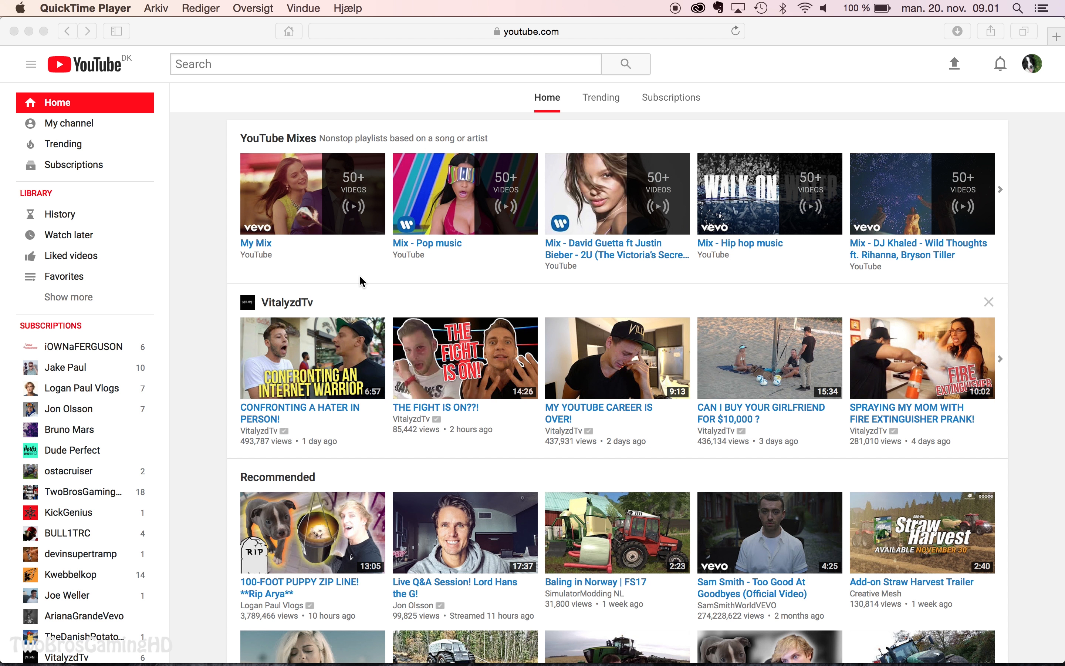
mouse_move(371, 251)
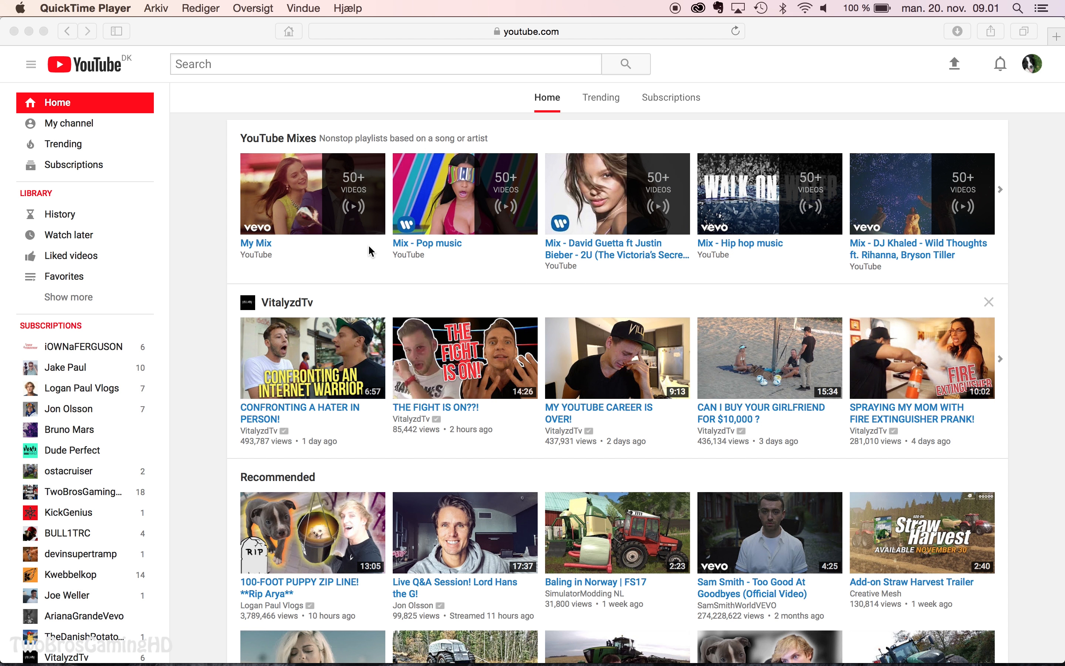
Search YouTube for "wanna see autos" via the 'wann' suggestion
click(386, 63)
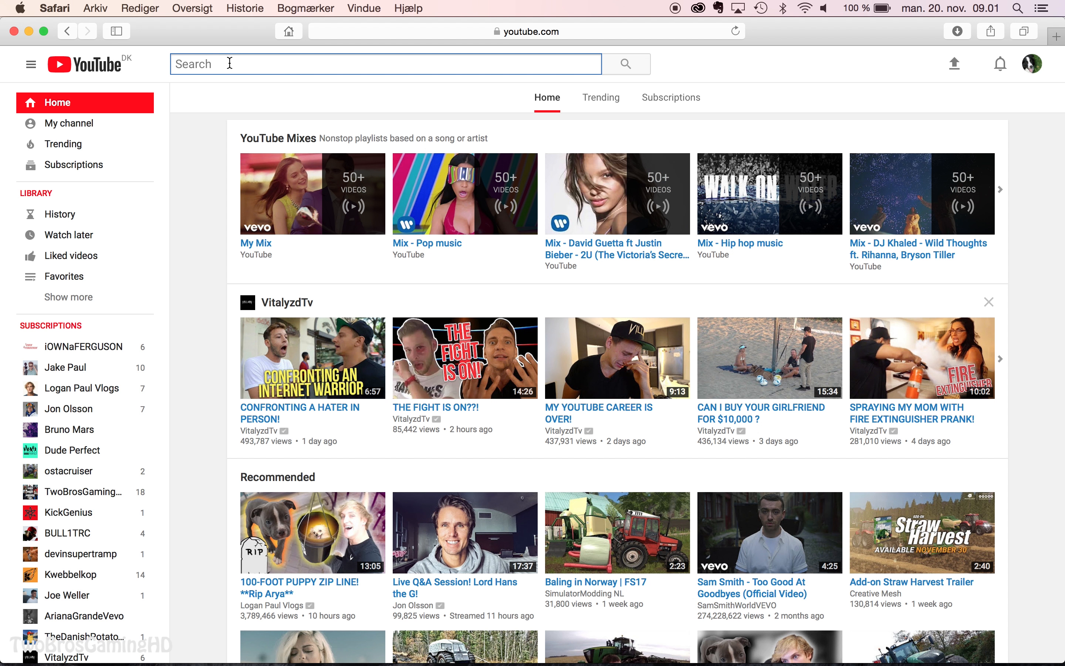
text(wann)
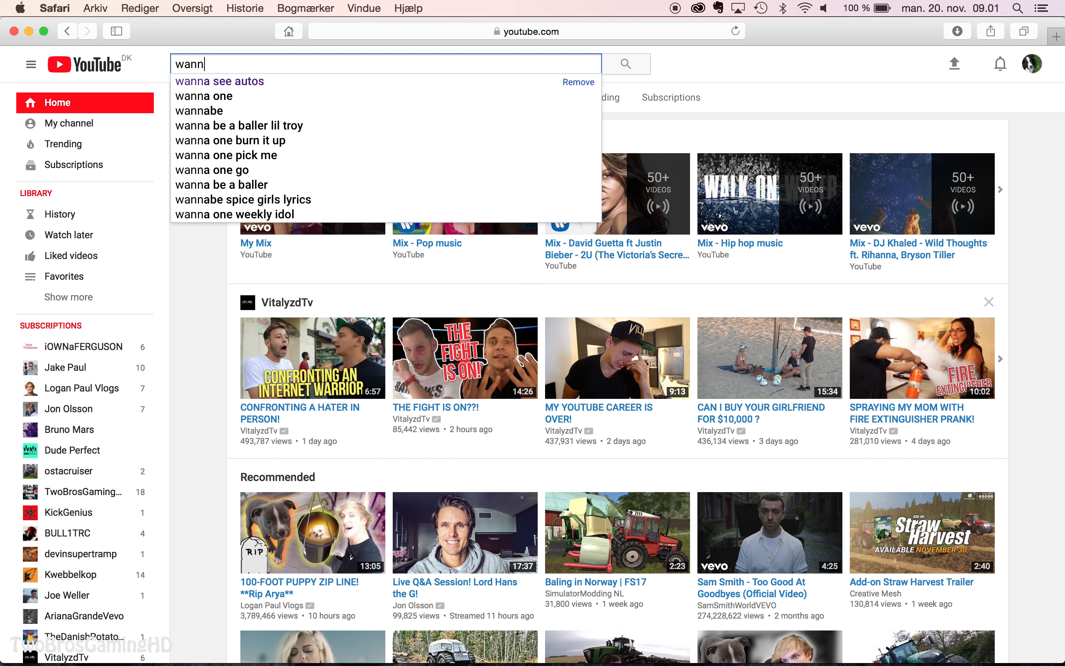
click(219, 81)
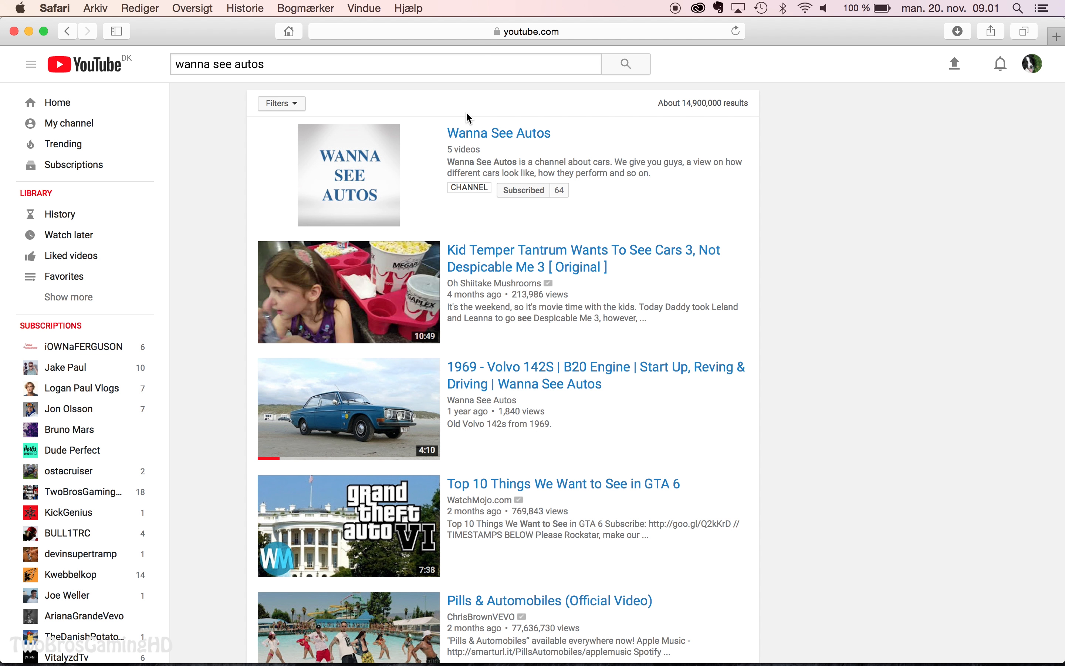
Visit the Wanna See Autos channel page and look over its uploads and playlists
click(498, 132)
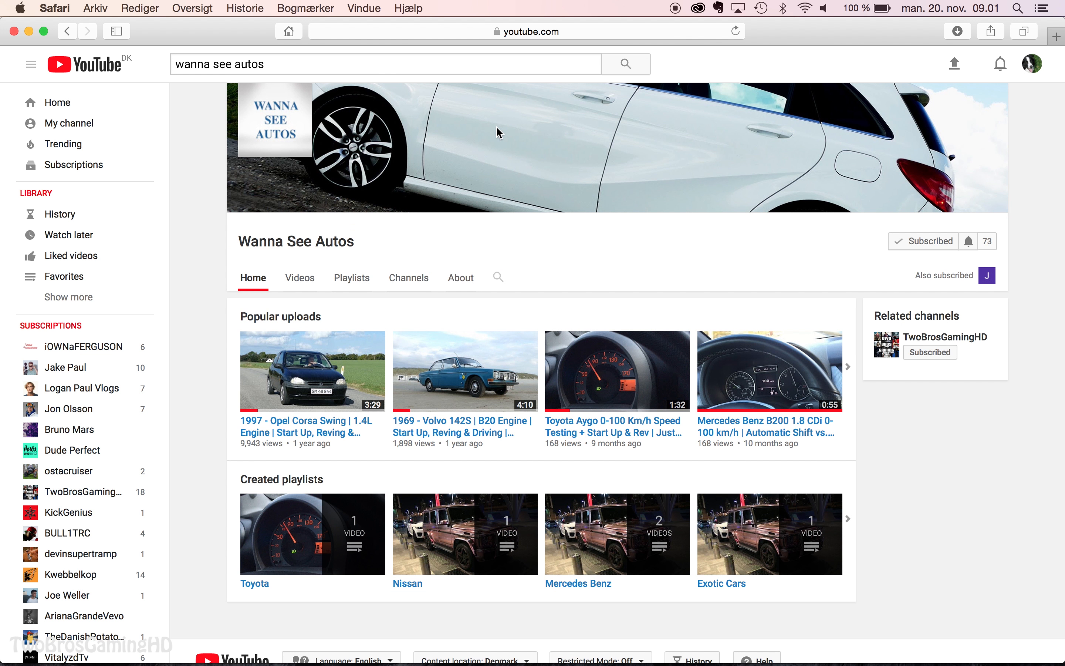
mouse_move(337, 262)
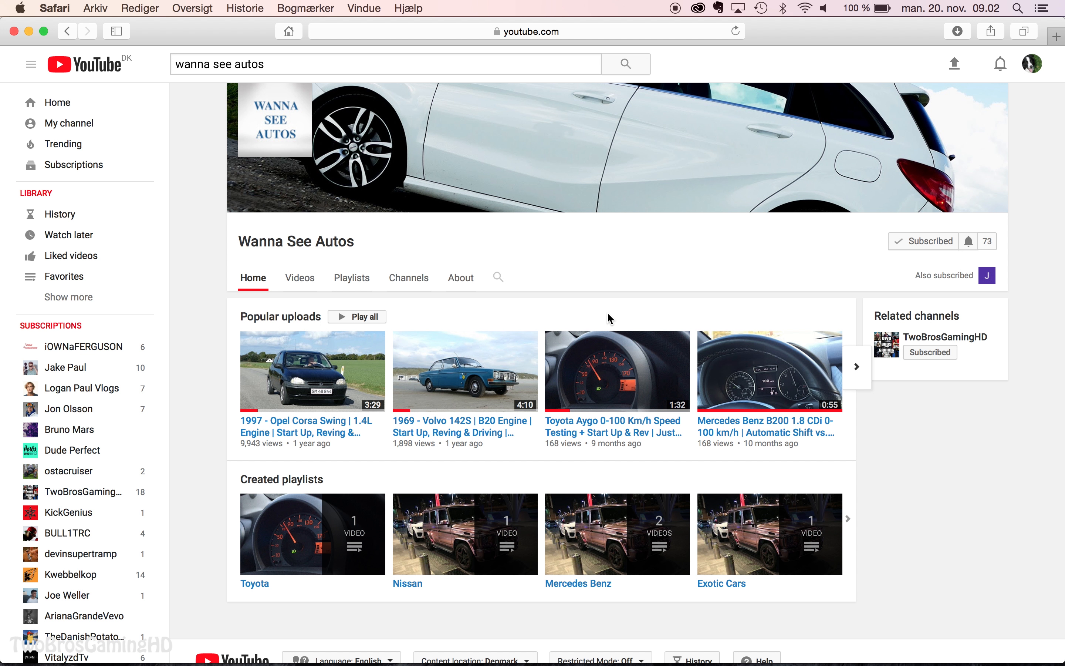
mouse_move(477, 240)
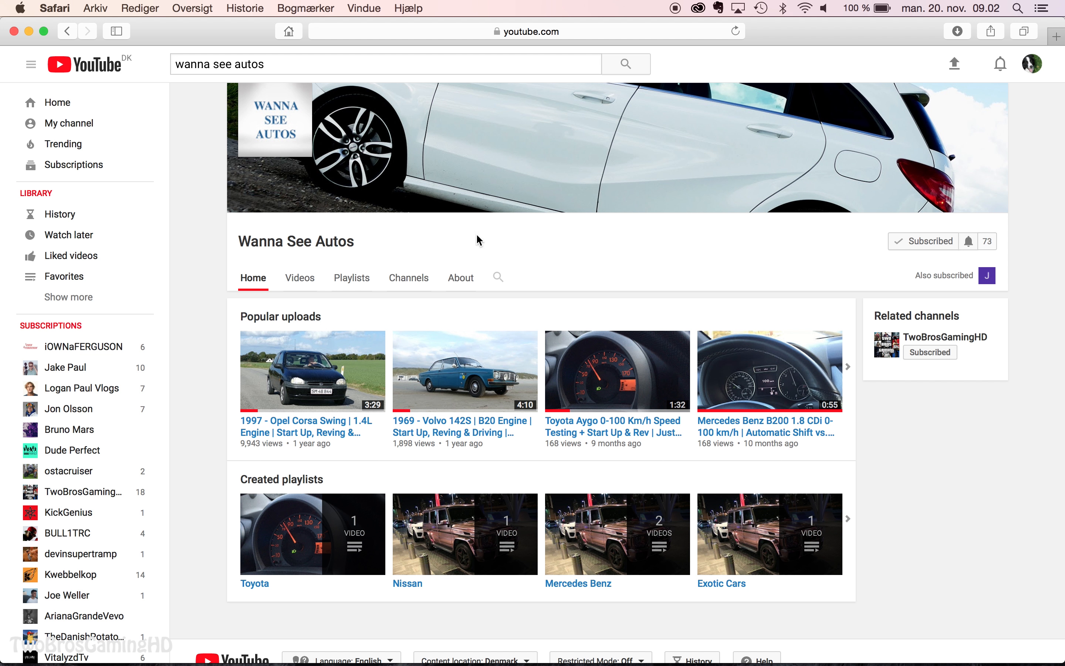
mouse_move(705, 113)
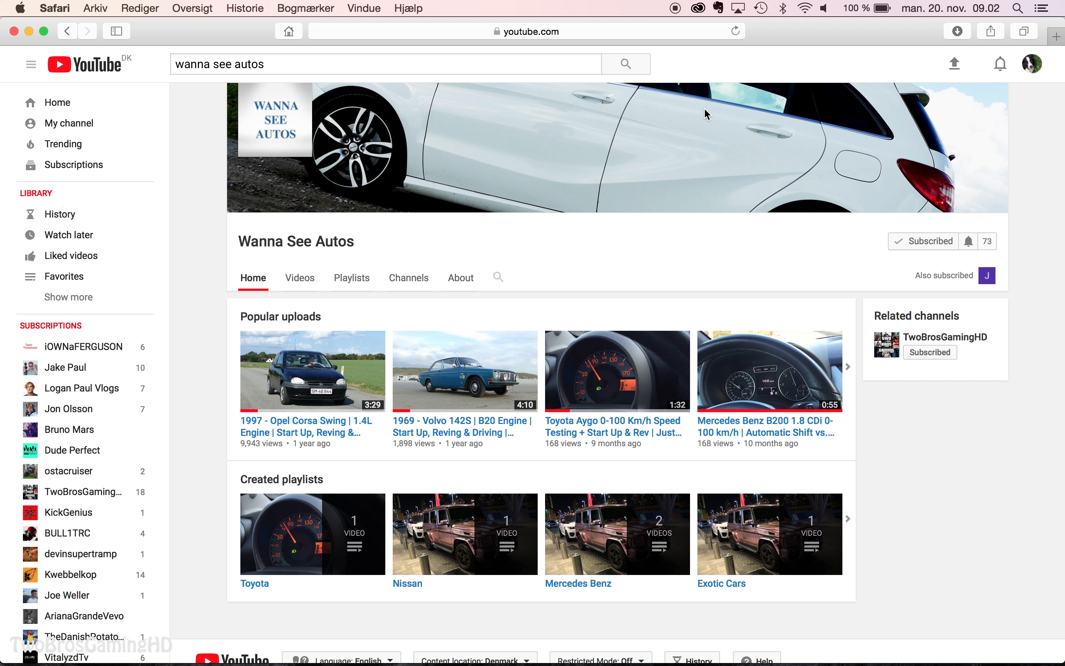
mouse_move(286, 263)
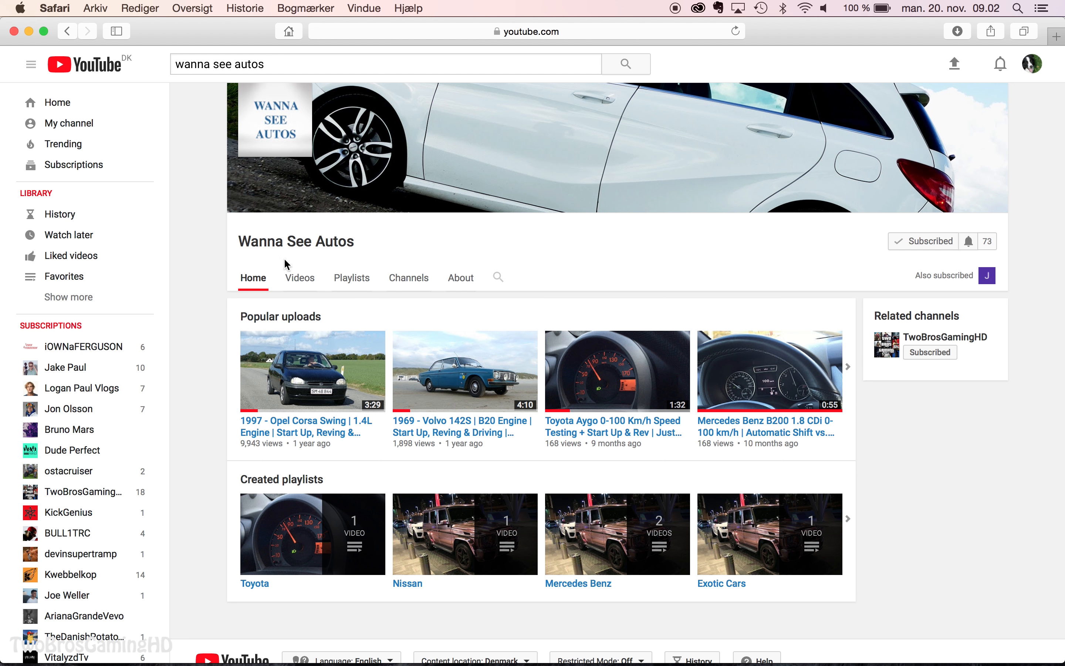
mouse_move(552, 283)
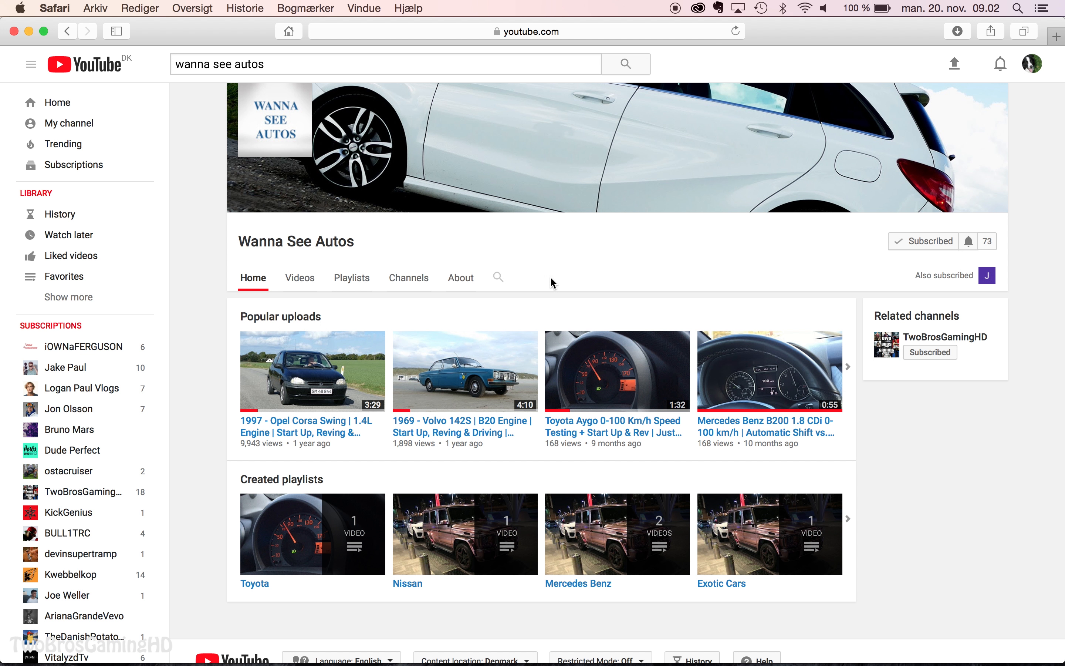
mouse_move(559, 282)
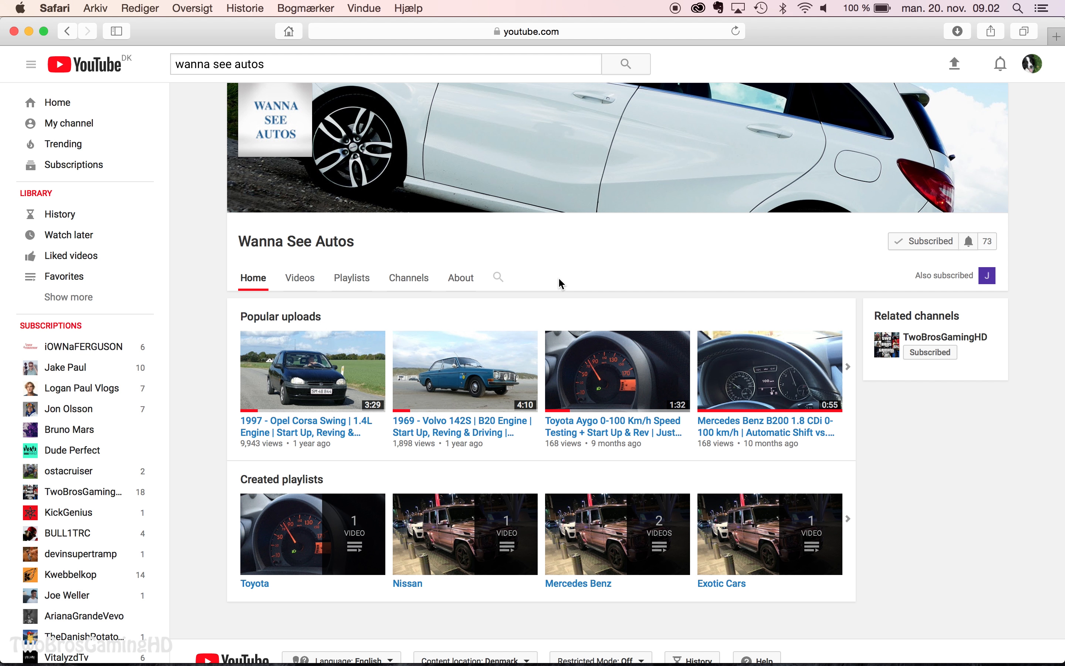
mouse_move(994, 267)
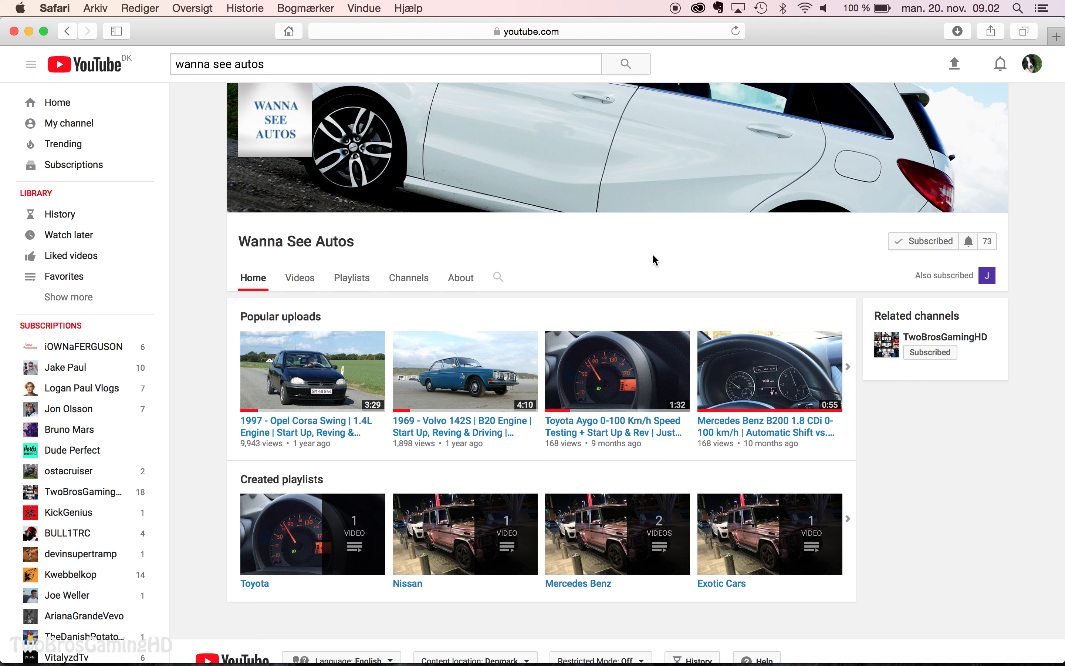
click(930, 241)
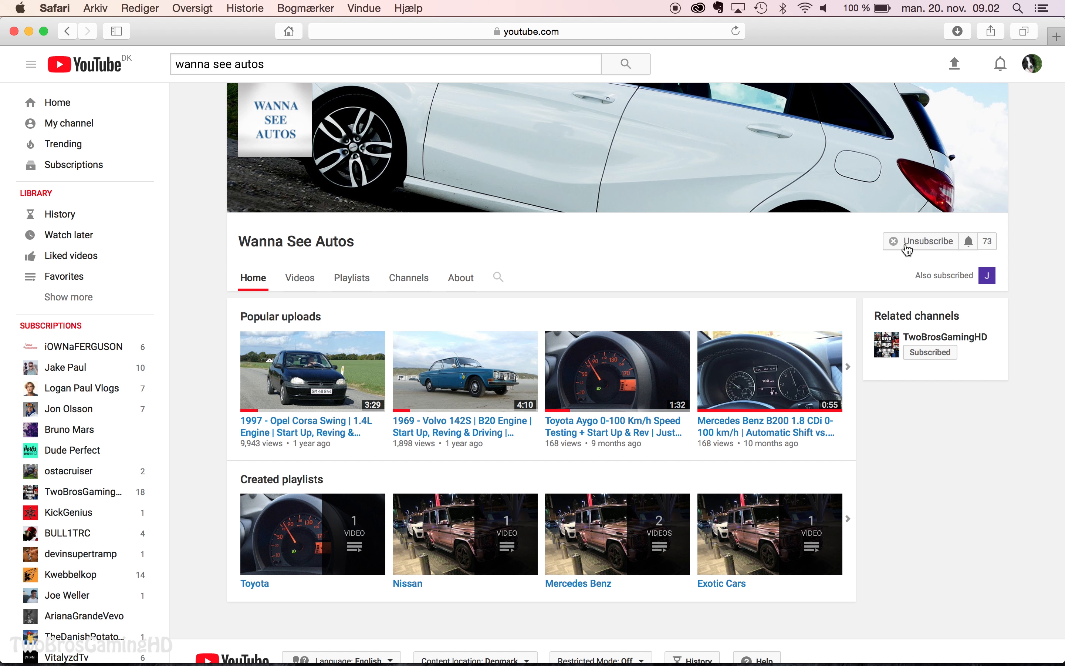
click(926, 241)
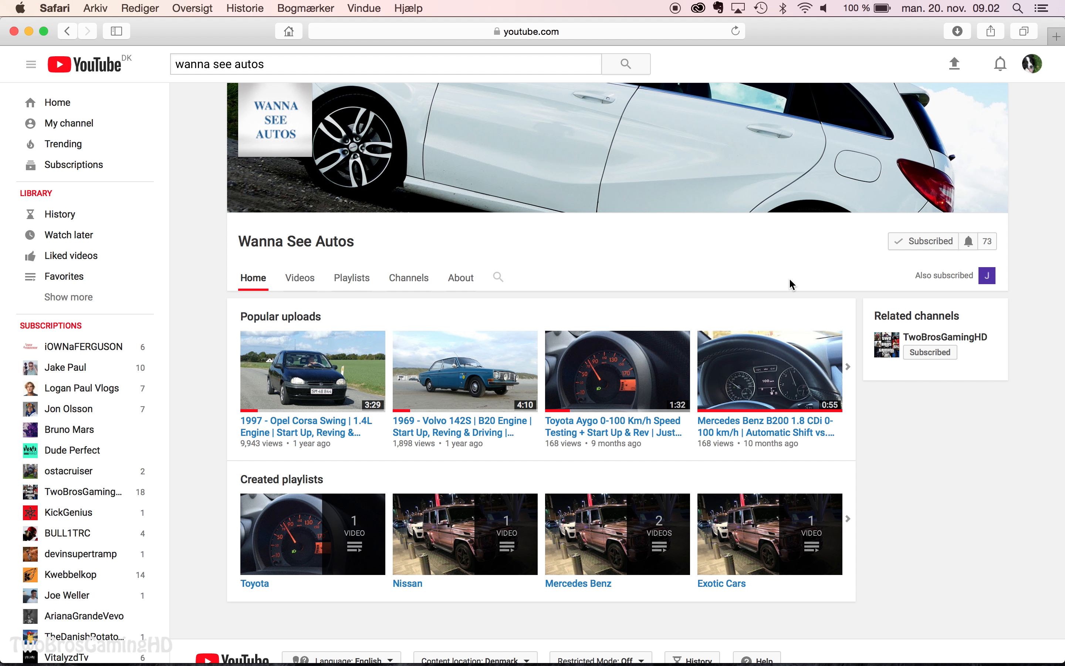
mouse_move(284, 170)
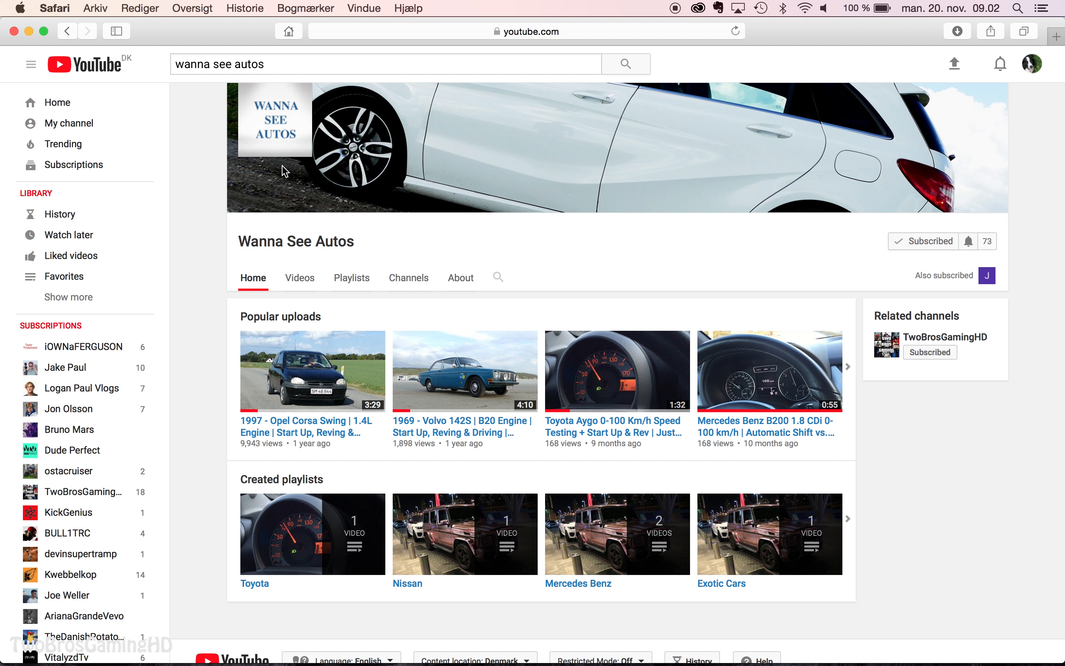
mouse_move(104, 70)
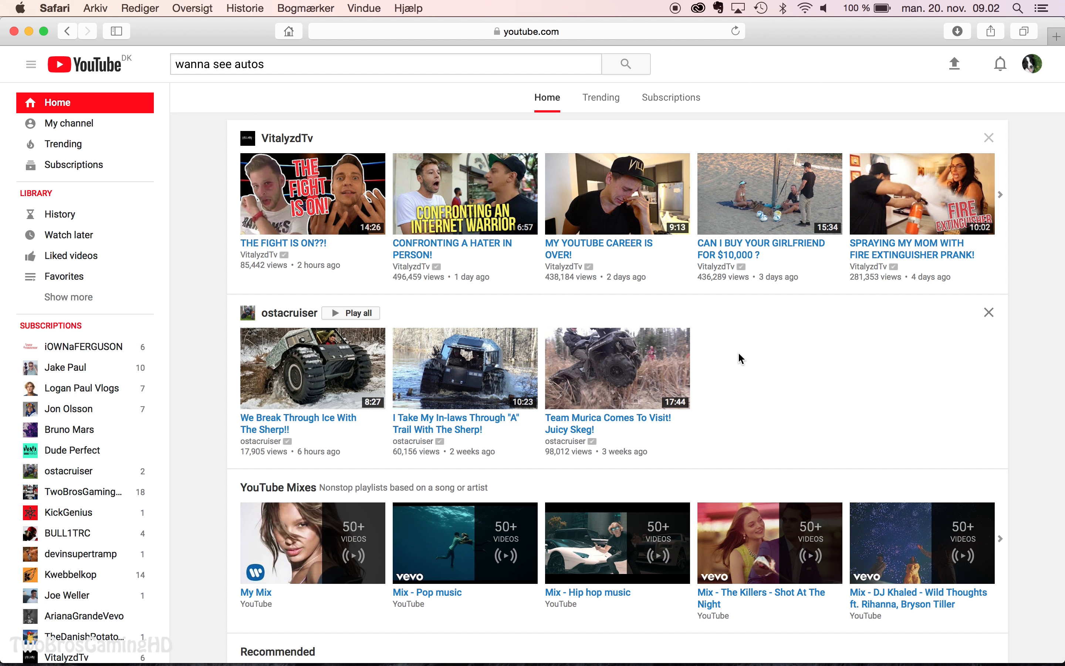
scroll(down, 3)
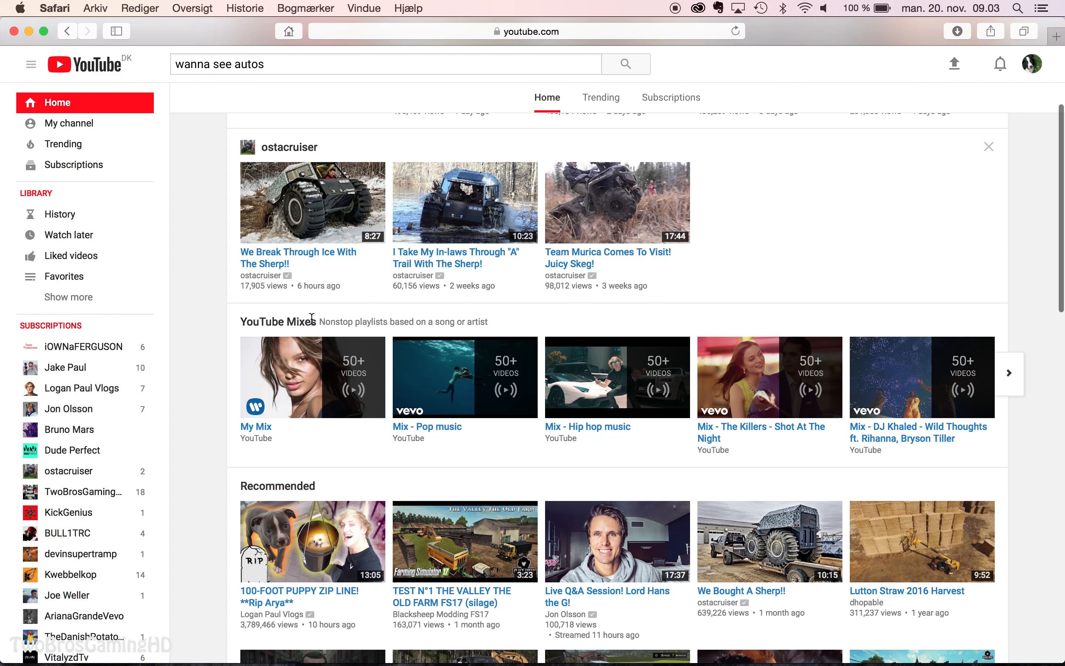
mouse_move(305, 311)
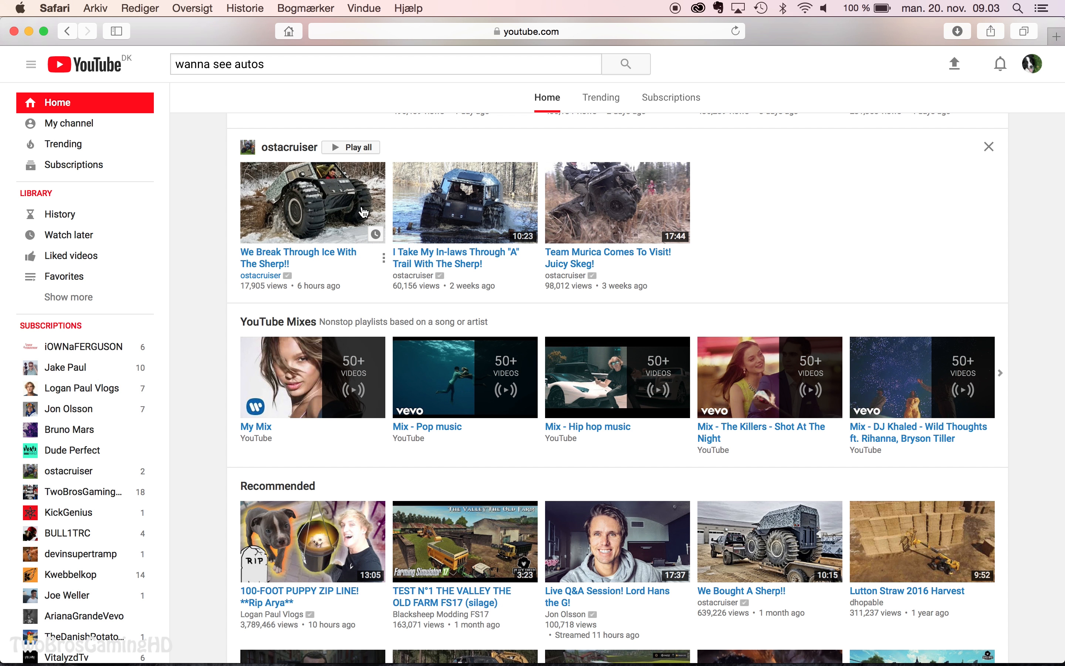
mouse_move(465, 205)
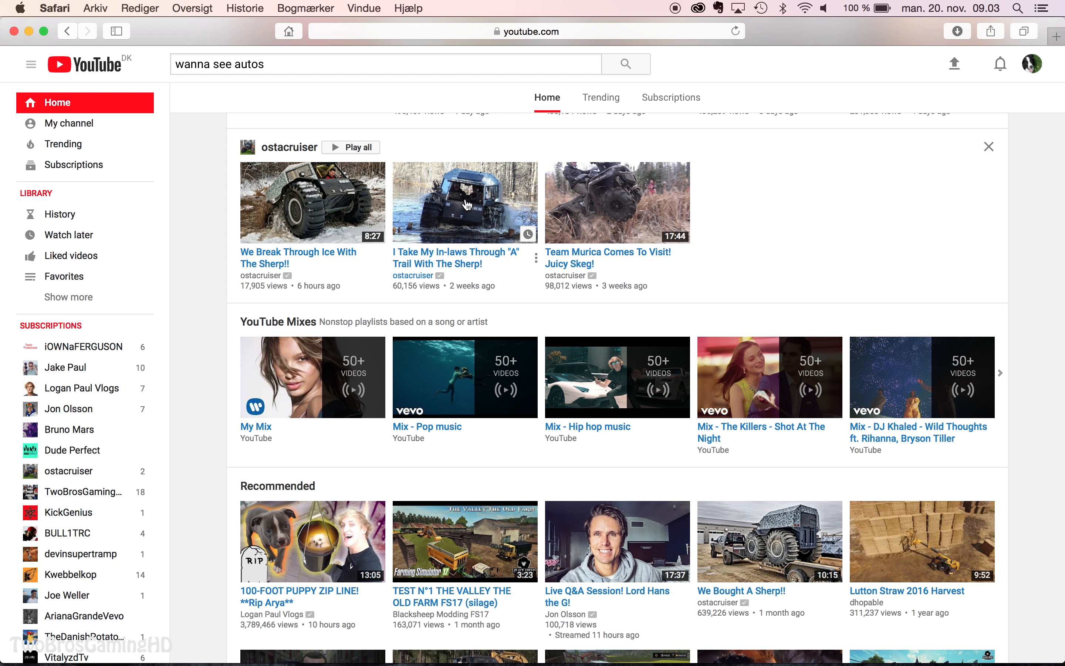
scroll(down, 3)
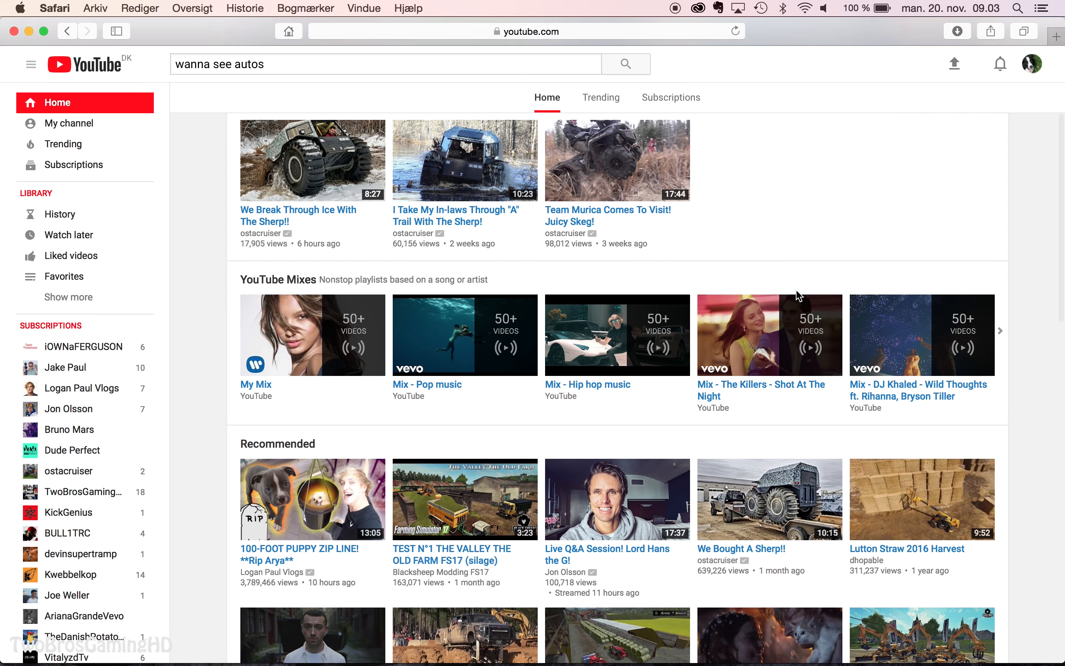
scroll(down, 3)
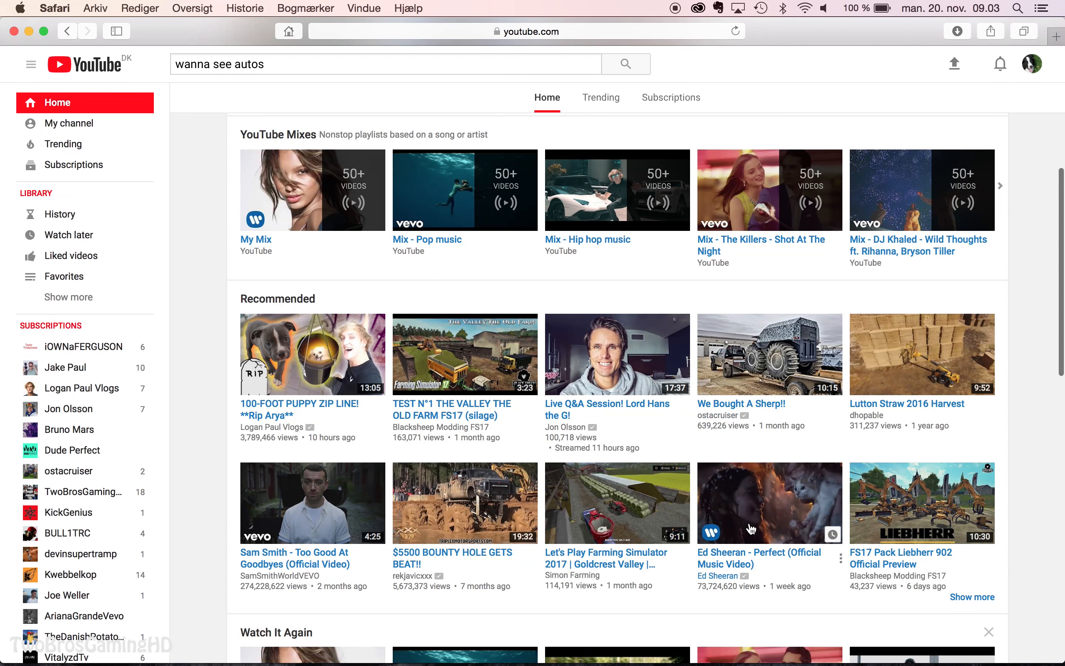
scroll(down, 3)
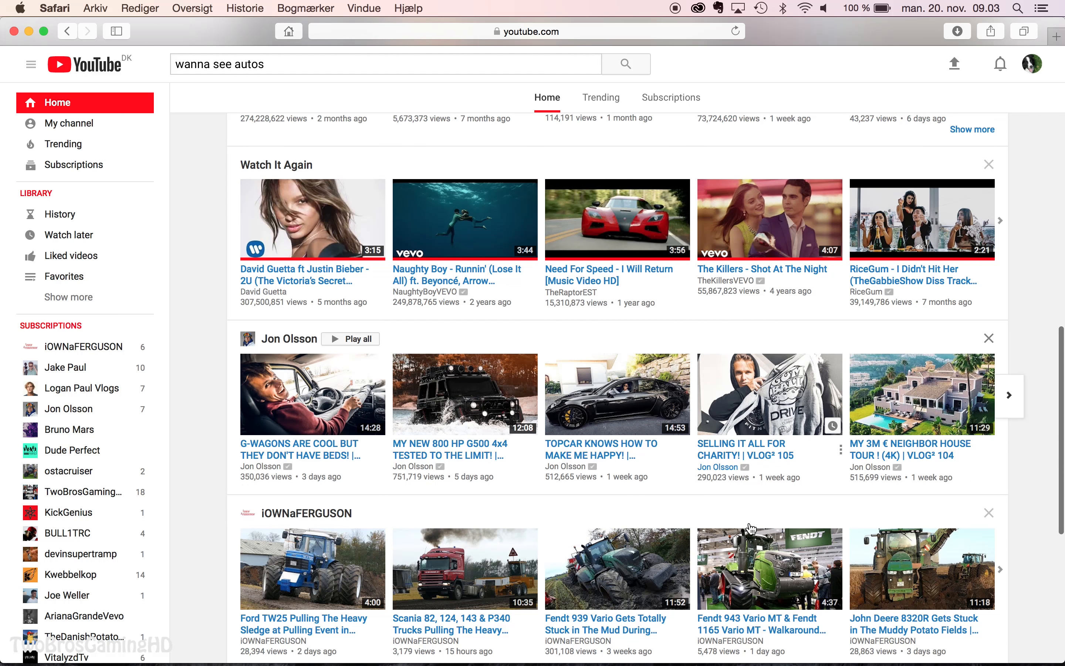
scroll(down, 3)
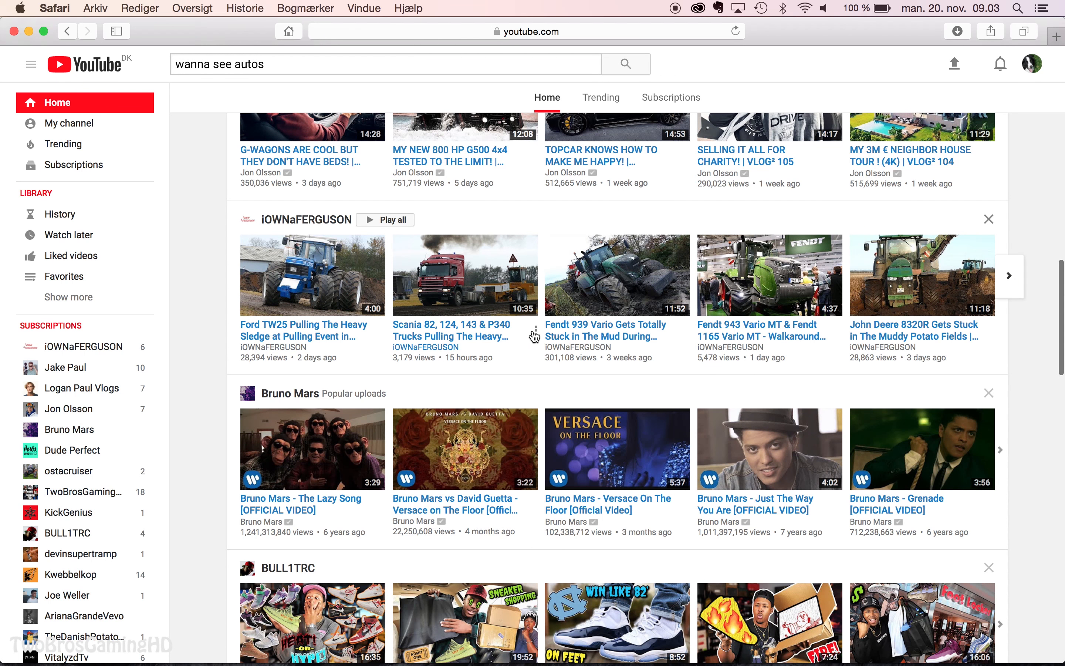
mouse_move(637, 349)
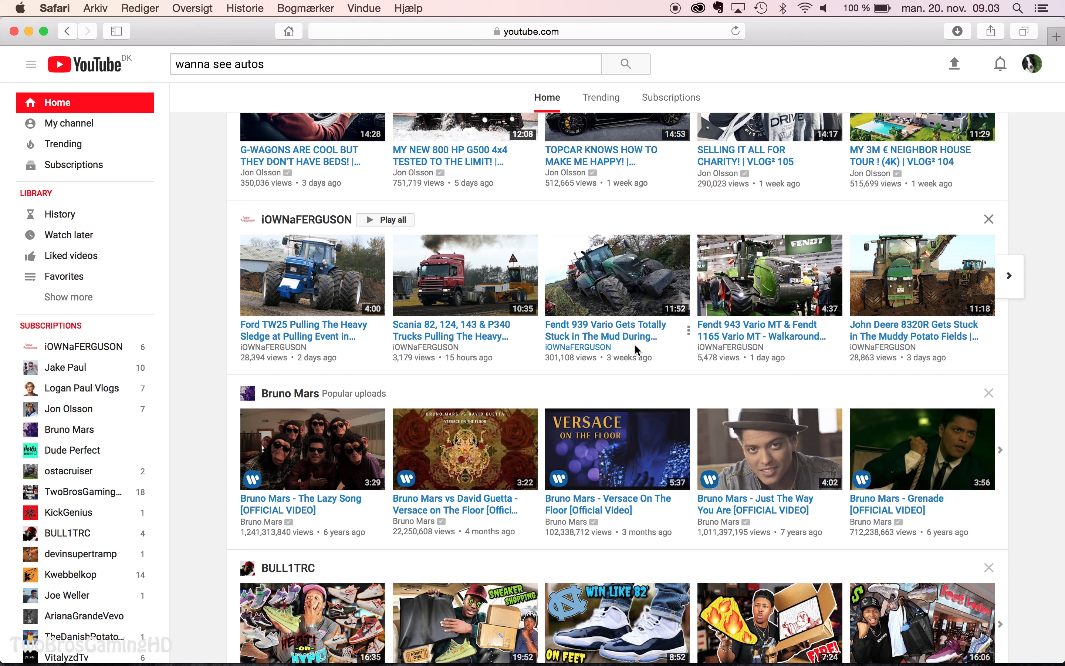
mouse_move(630, 360)
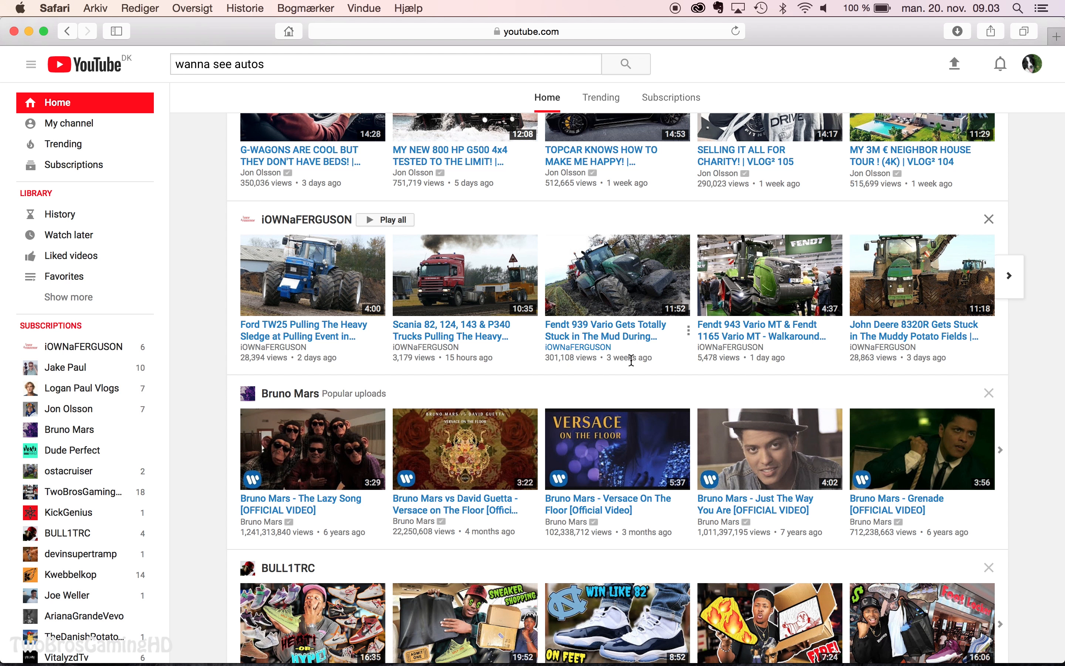
mouse_move(624, 370)
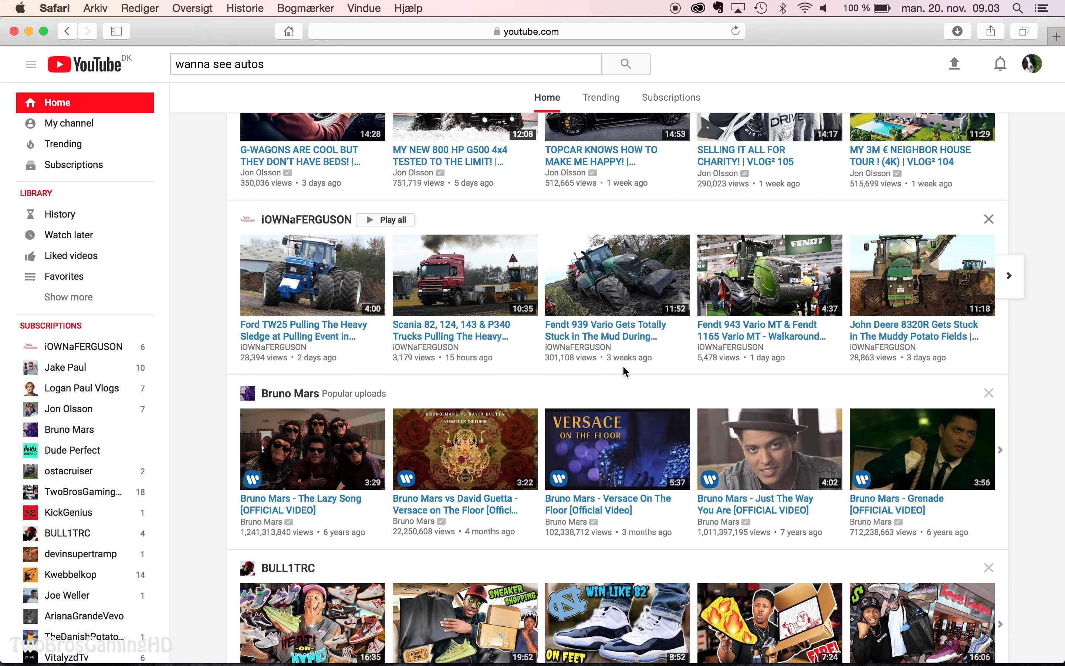
mouse_move(903, 365)
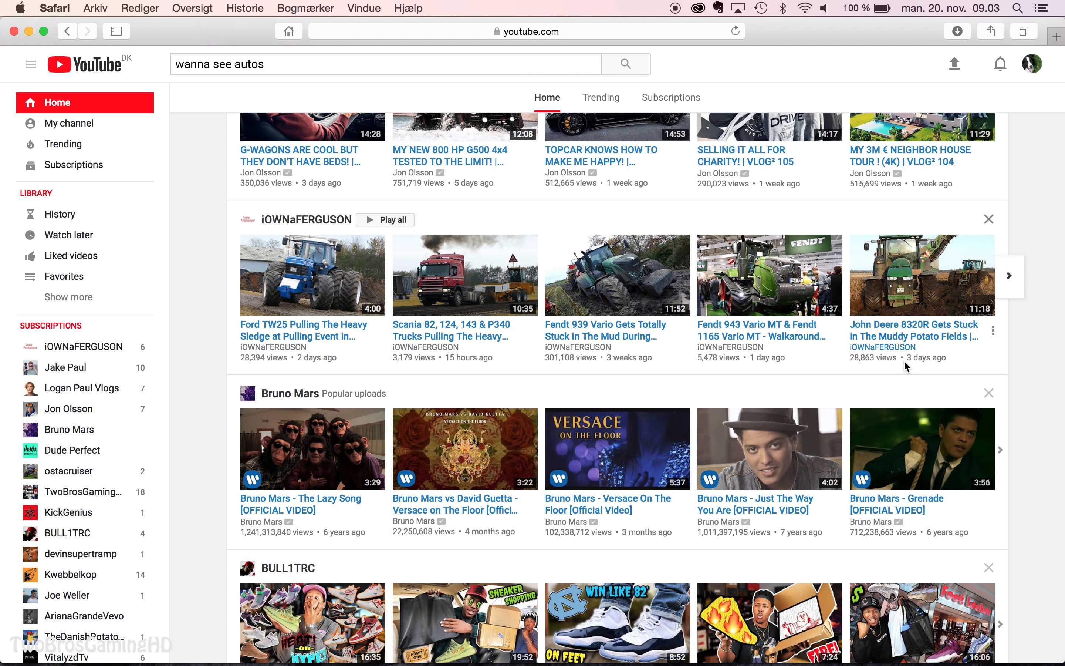
mouse_move(909, 358)
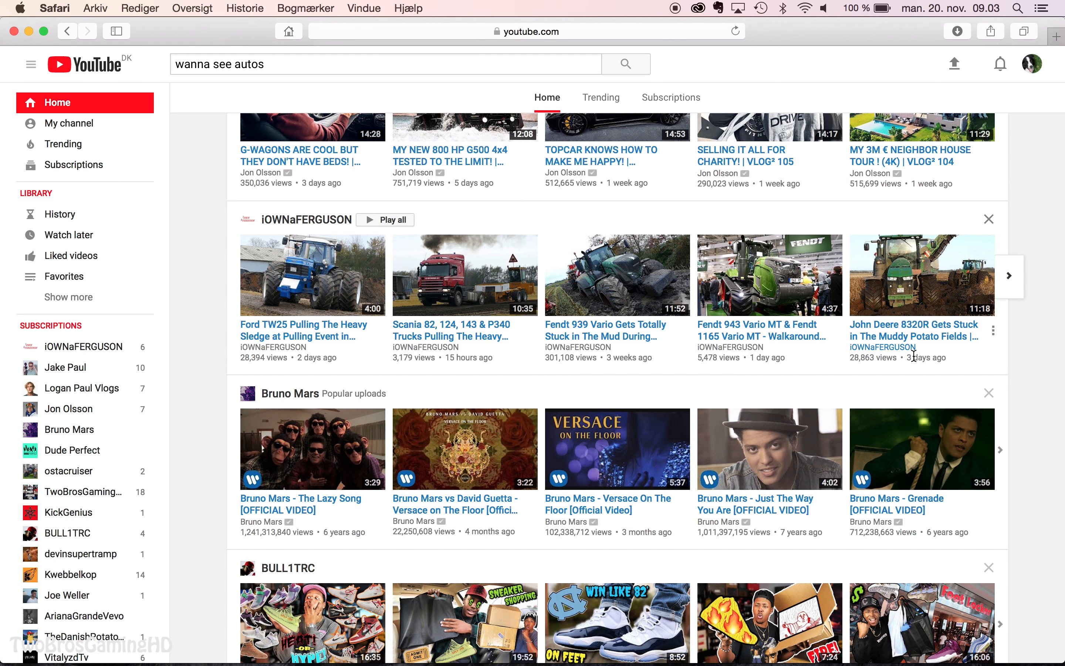
mouse_move(915, 382)
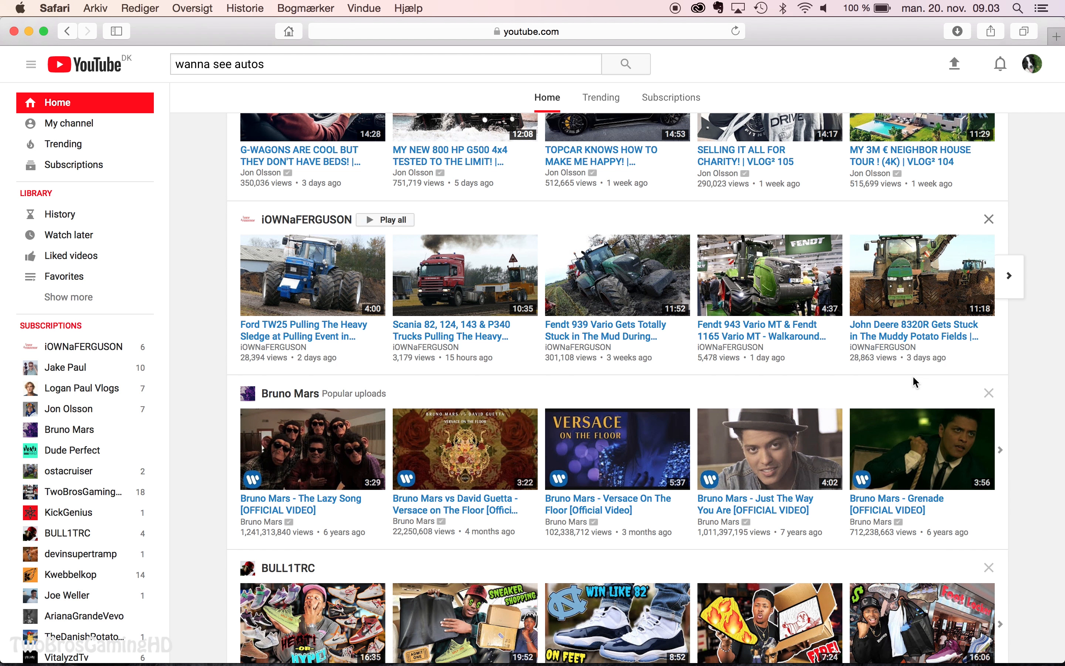
mouse_move(874, 372)
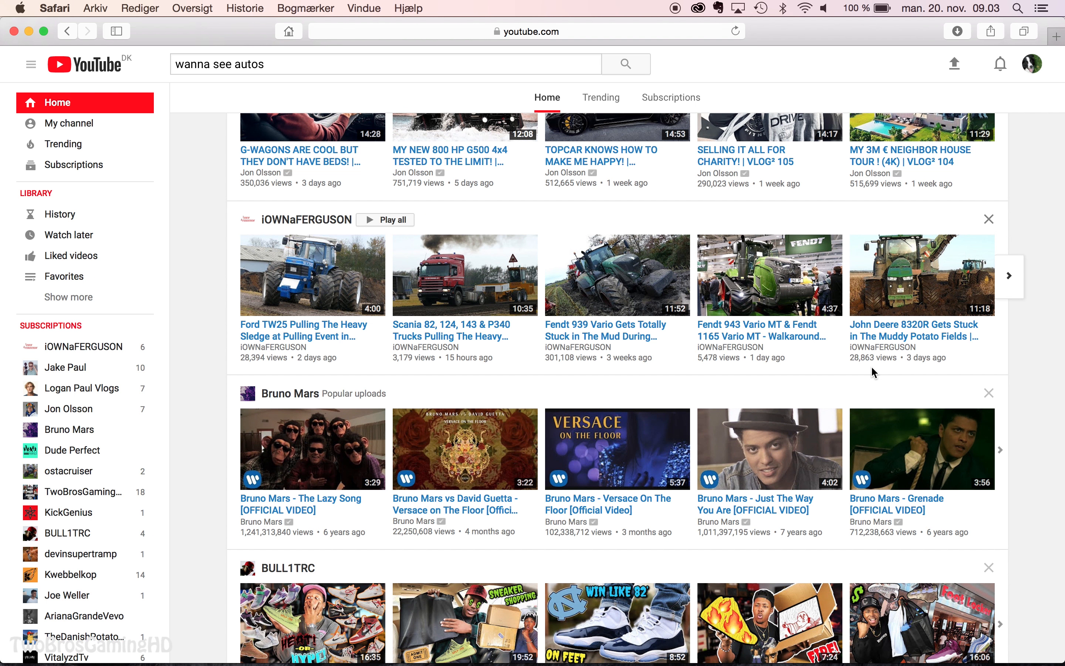
scroll(down, 3)
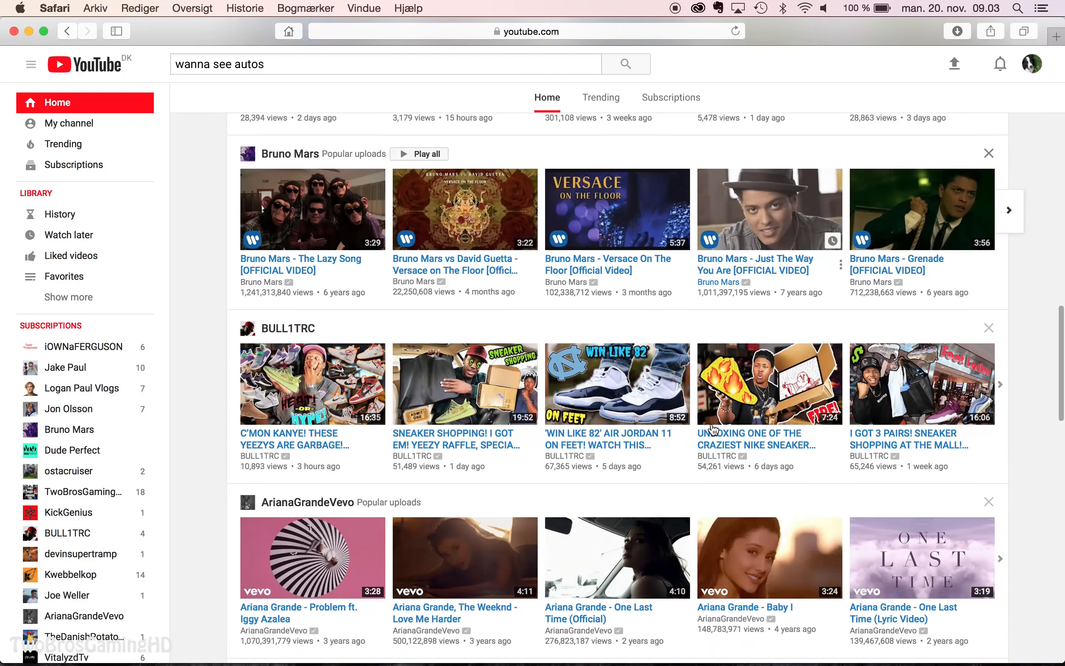
scroll(down, 3)
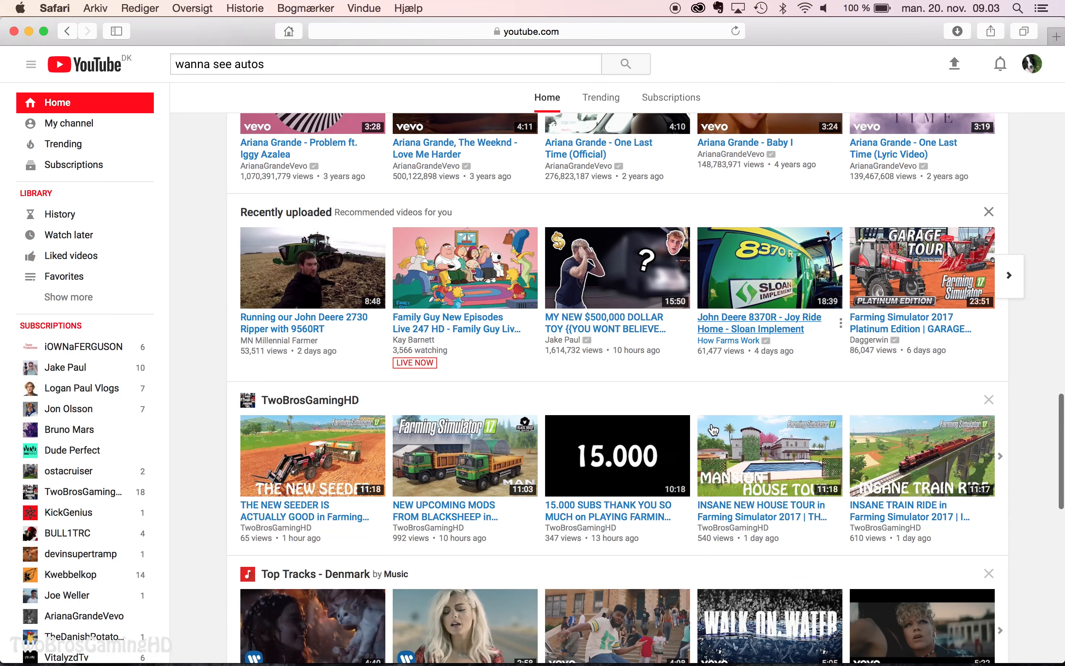
scroll(down, 3)
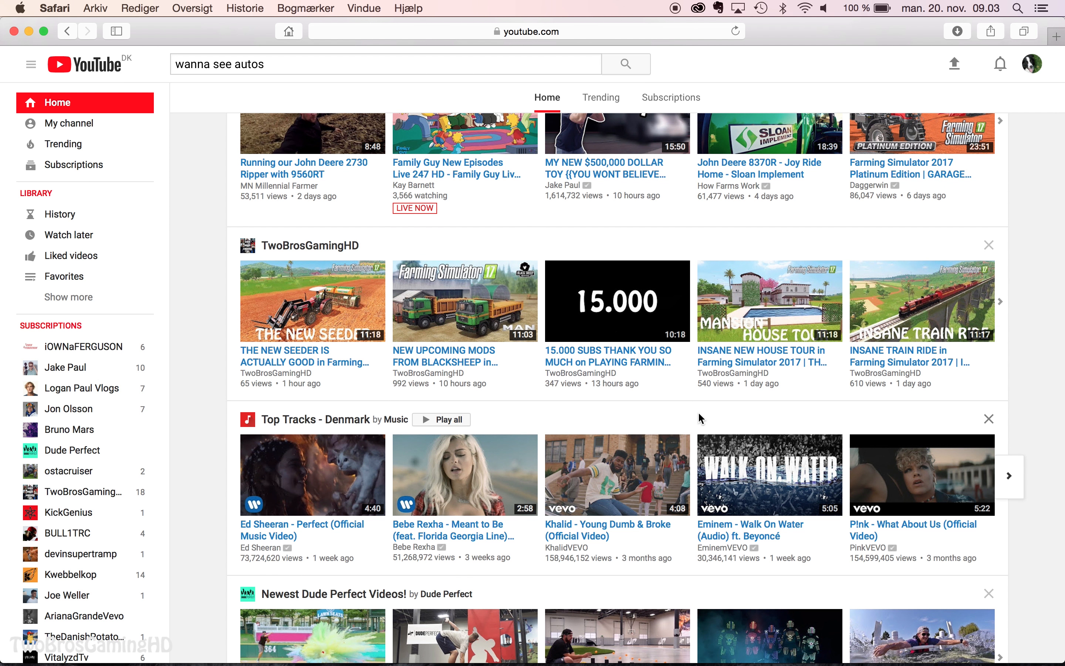
mouse_move(381, 290)
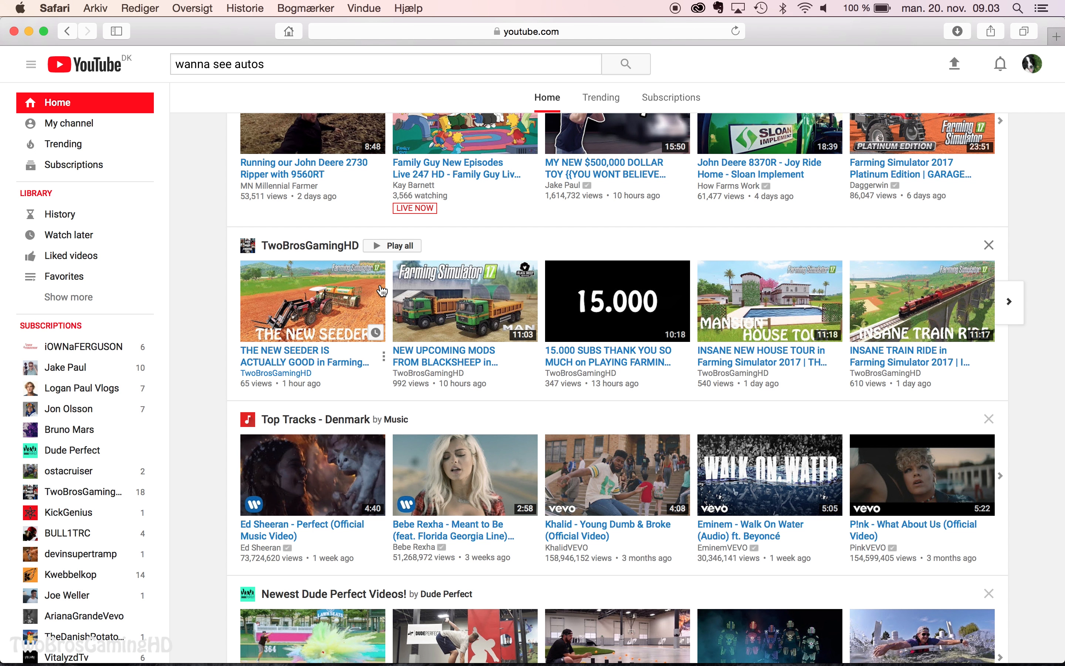
mouse_move(452, 312)
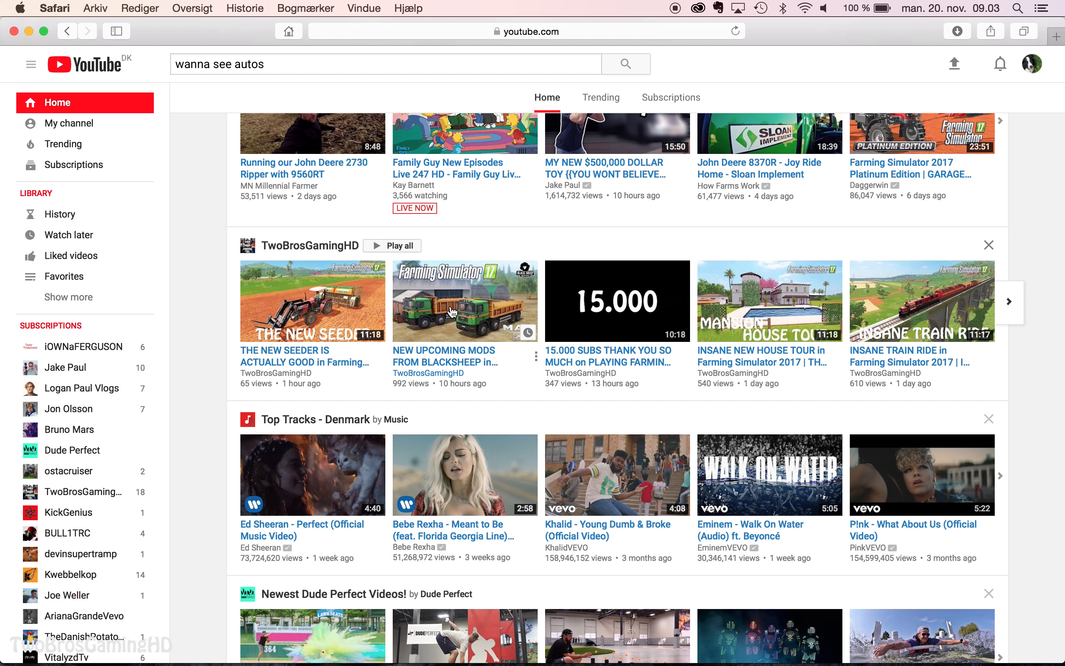
mouse_move(588, 312)
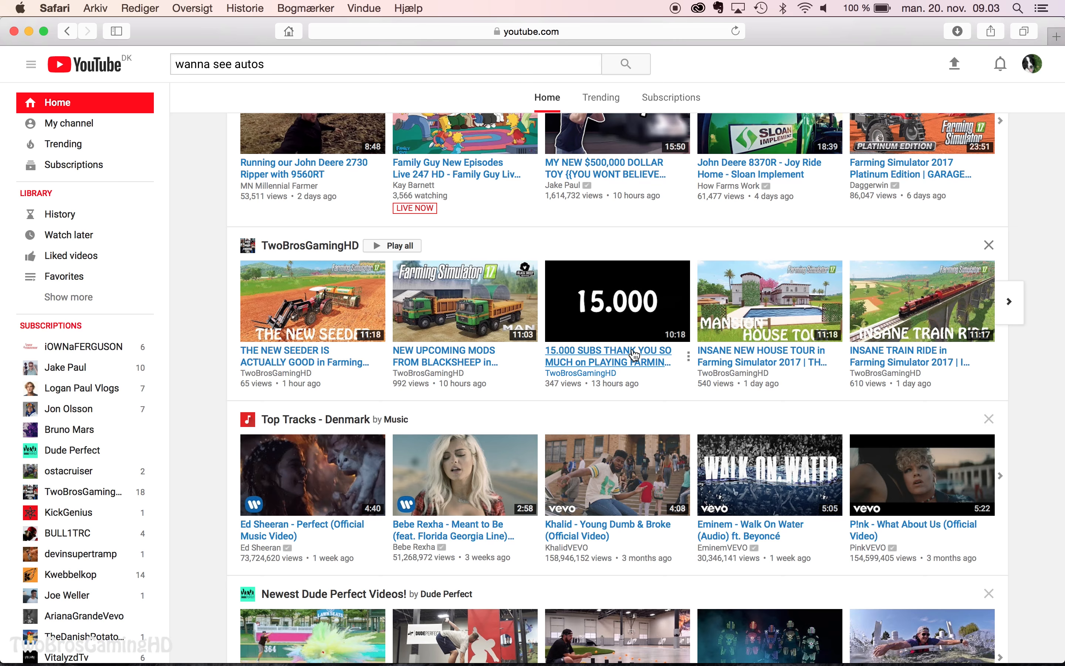
scroll(down, 3)
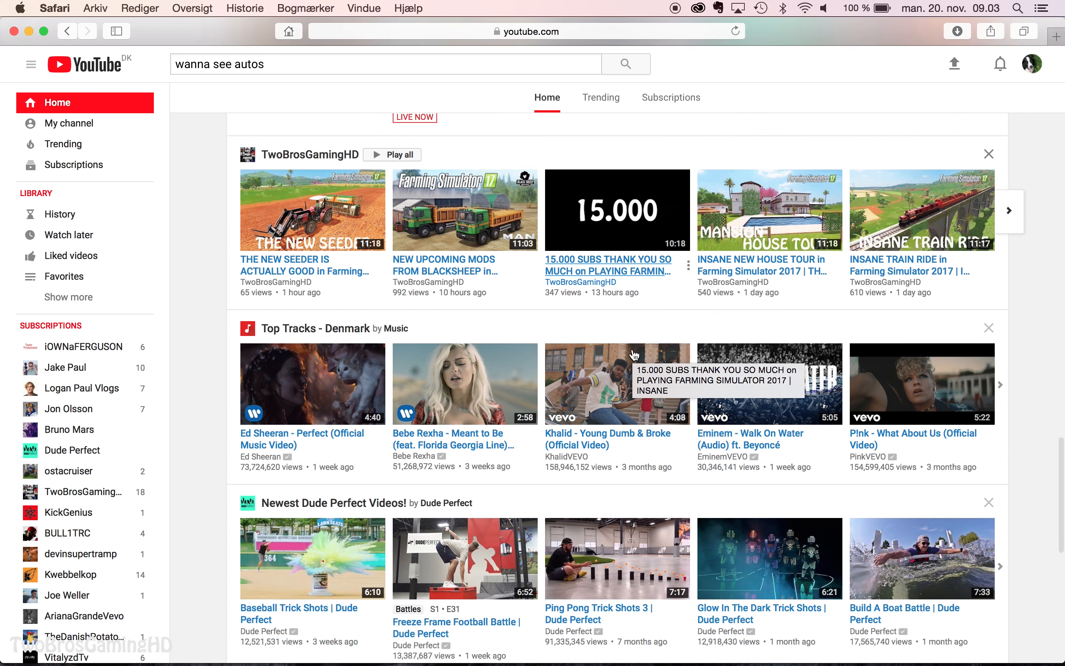
scroll(down, 3)
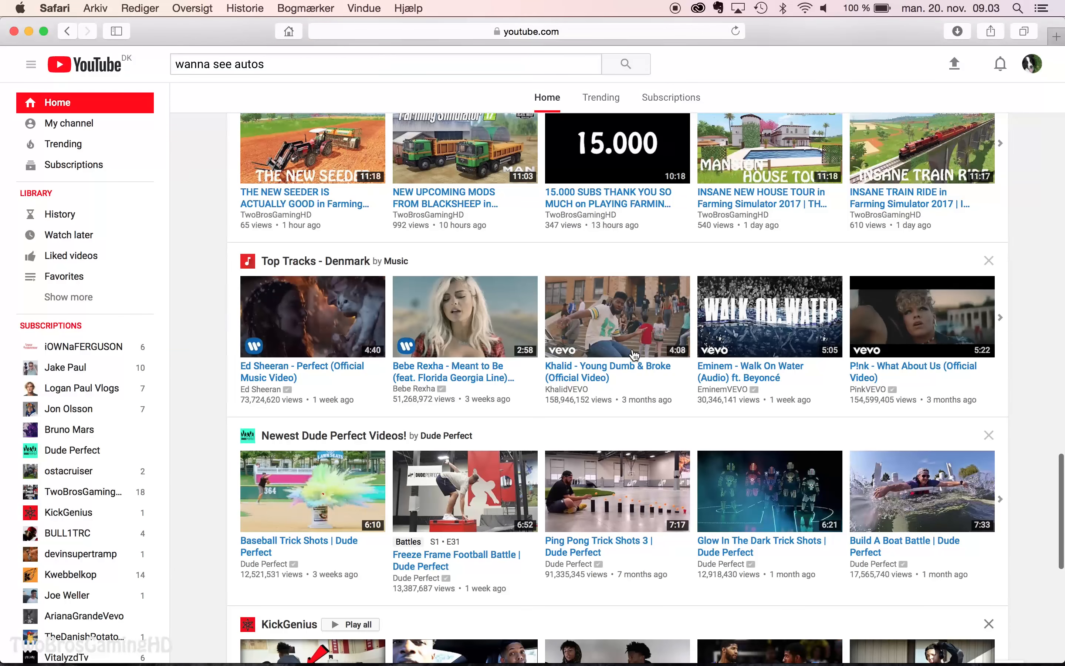
scroll(down, 3)
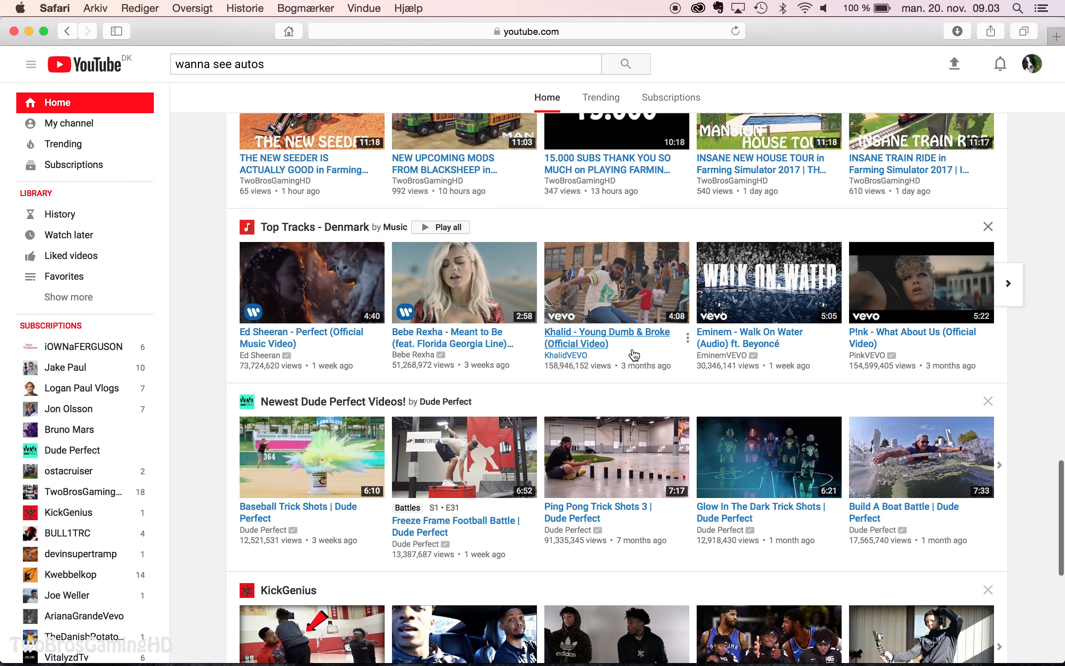
scroll(down, 3)
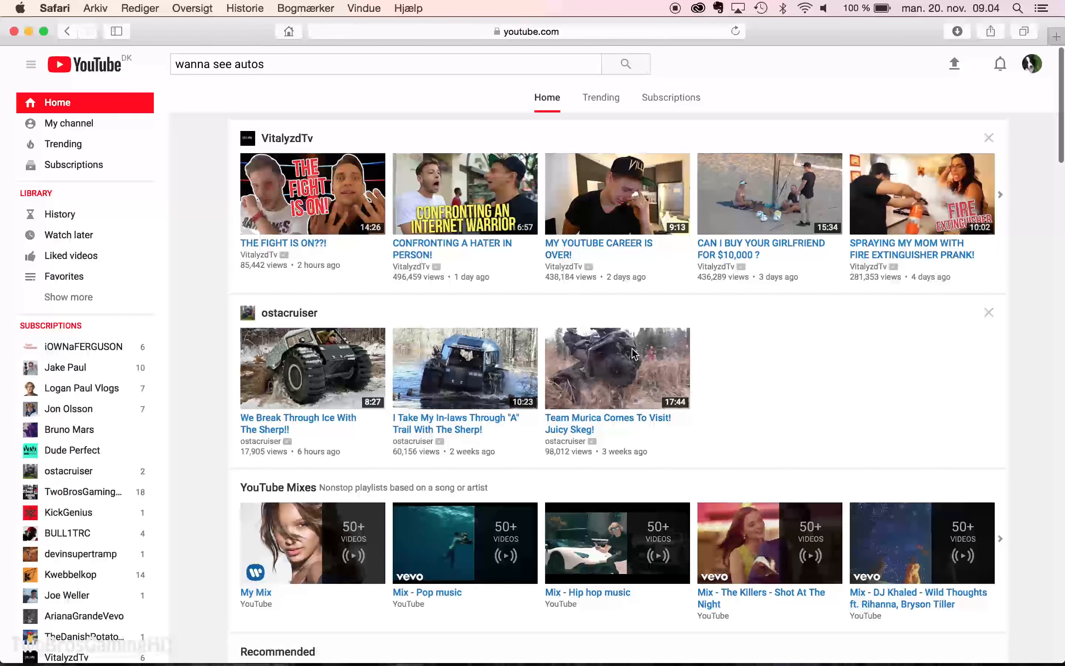
scroll(down, 3)
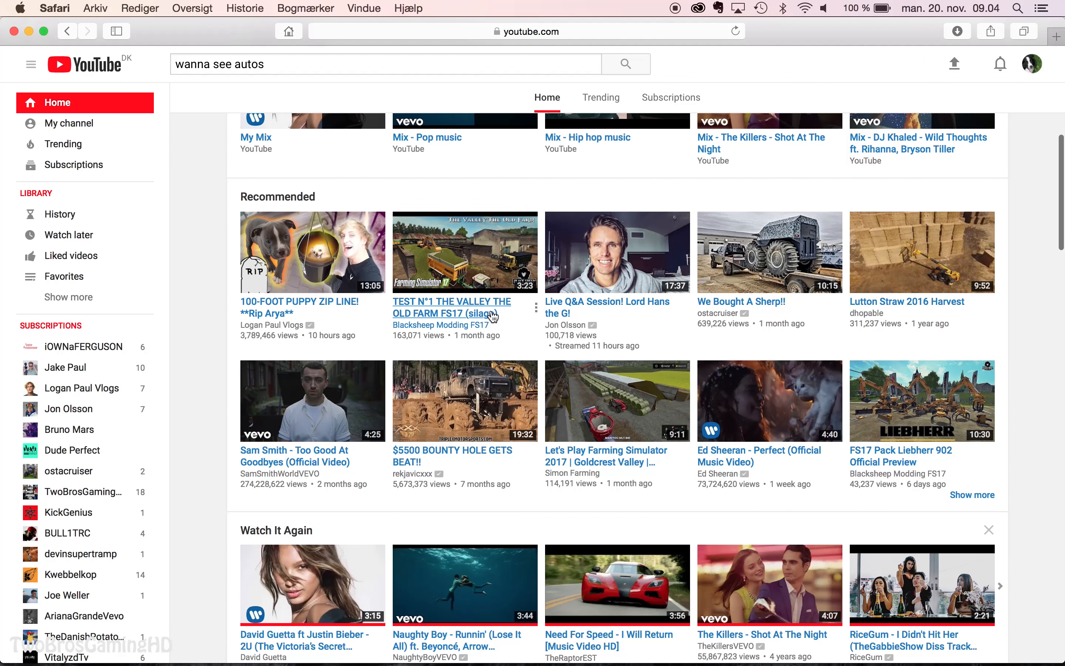
Visit the Blacksheep Modding FS17 channel, then its related MrSealyp channel
click(452, 307)
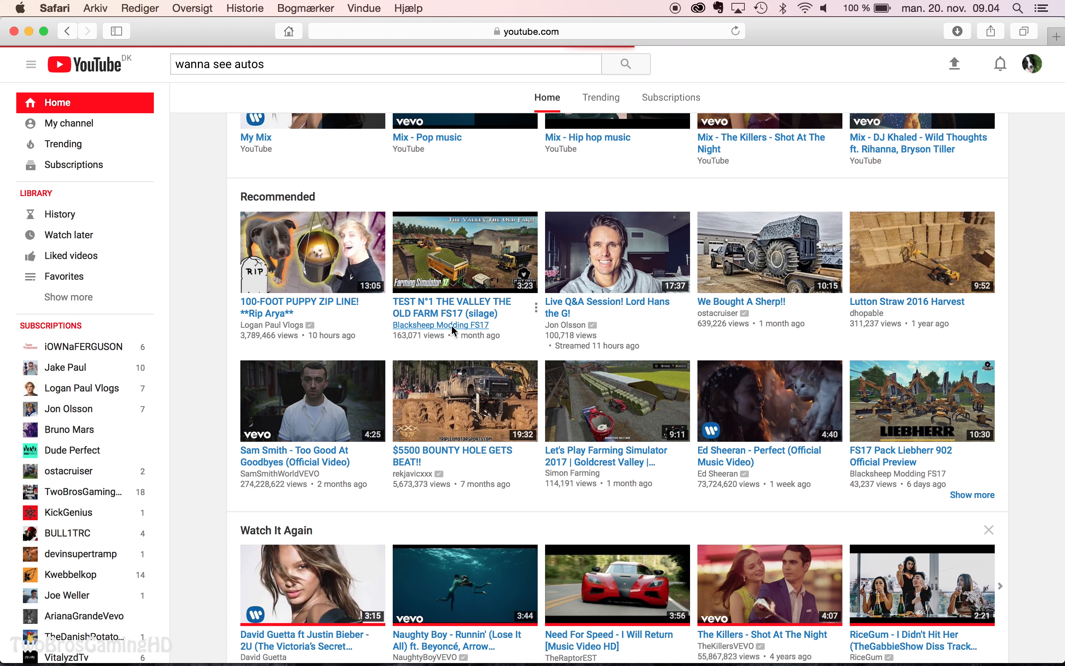
click(440, 324)
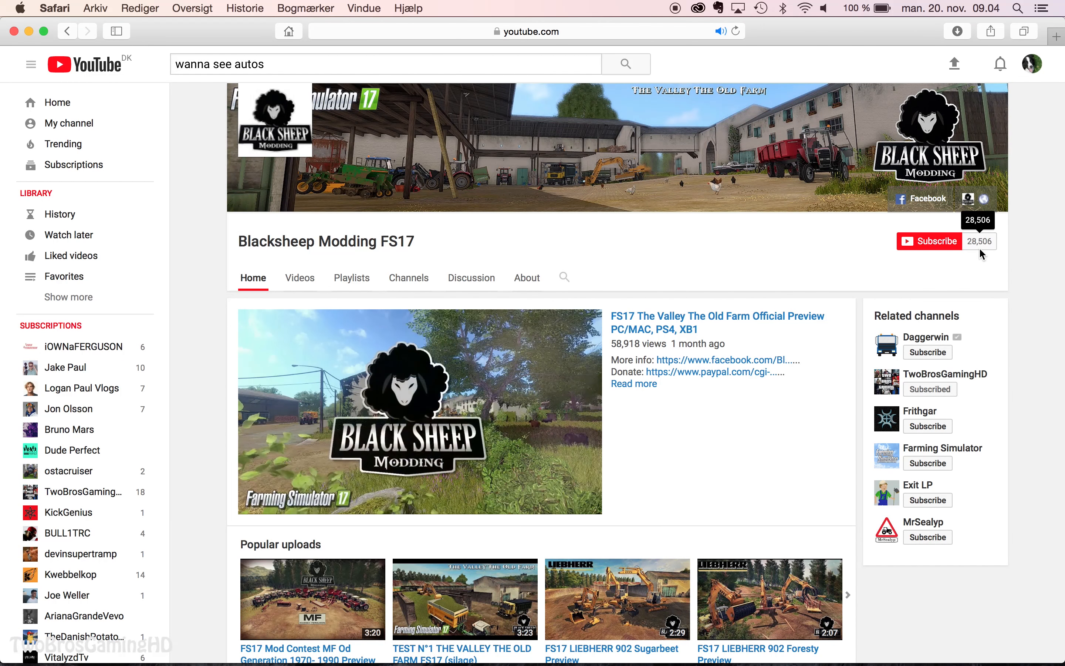
mouse_move(711, 327)
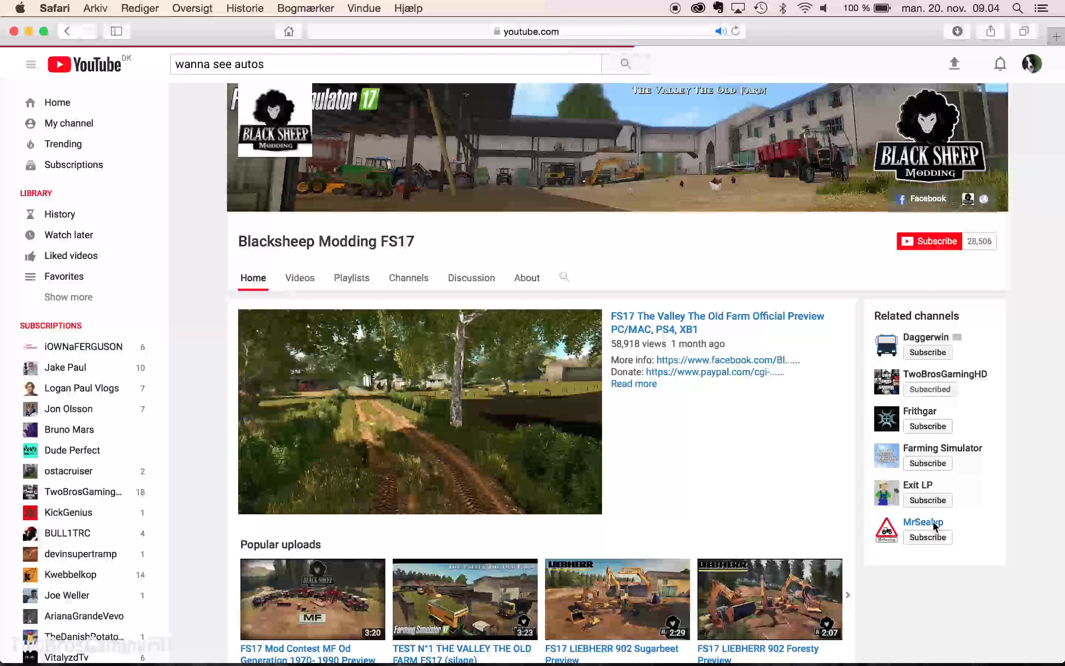
click(923, 522)
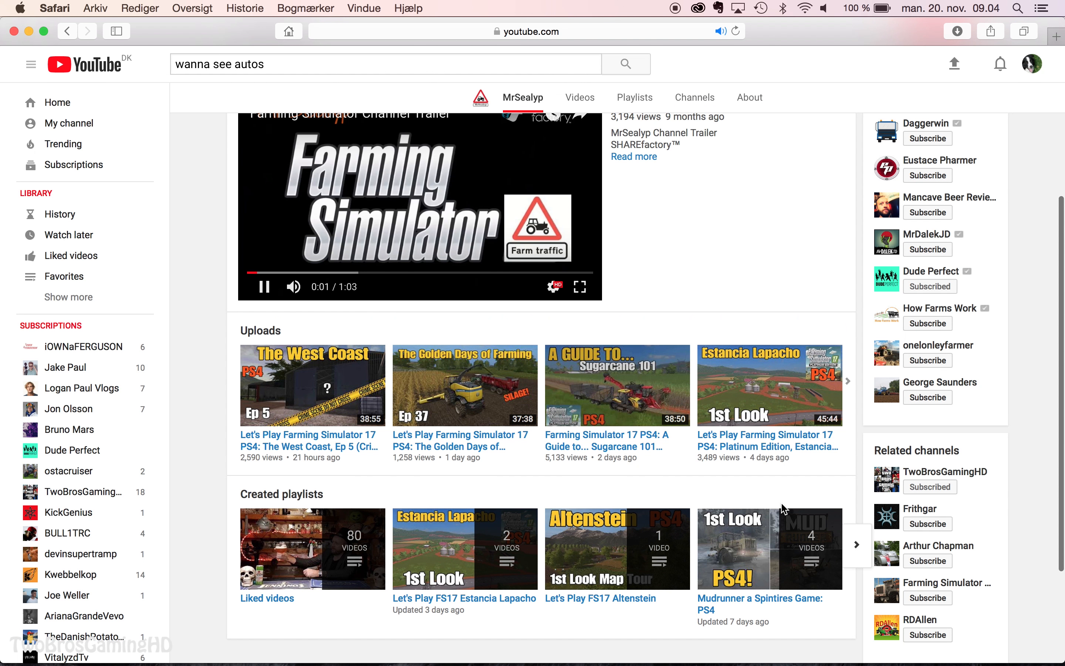
scroll(up, 3)
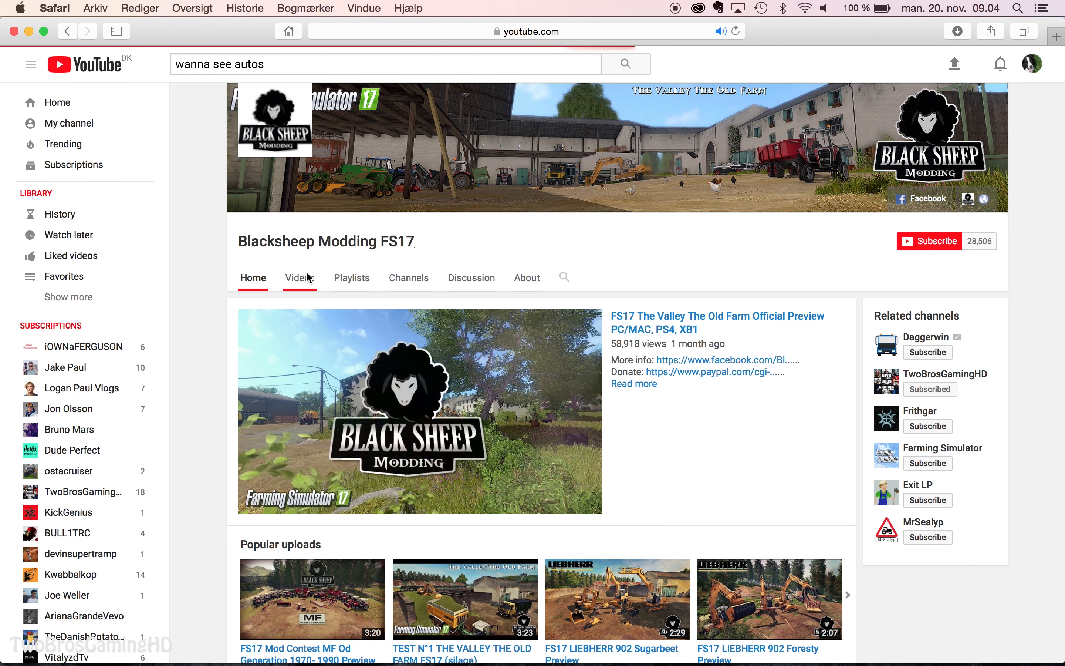
Show the channel's Videos grid and pick the GAMEPLAY BSM Transport and Strorage WoodChips video
click(299, 277)
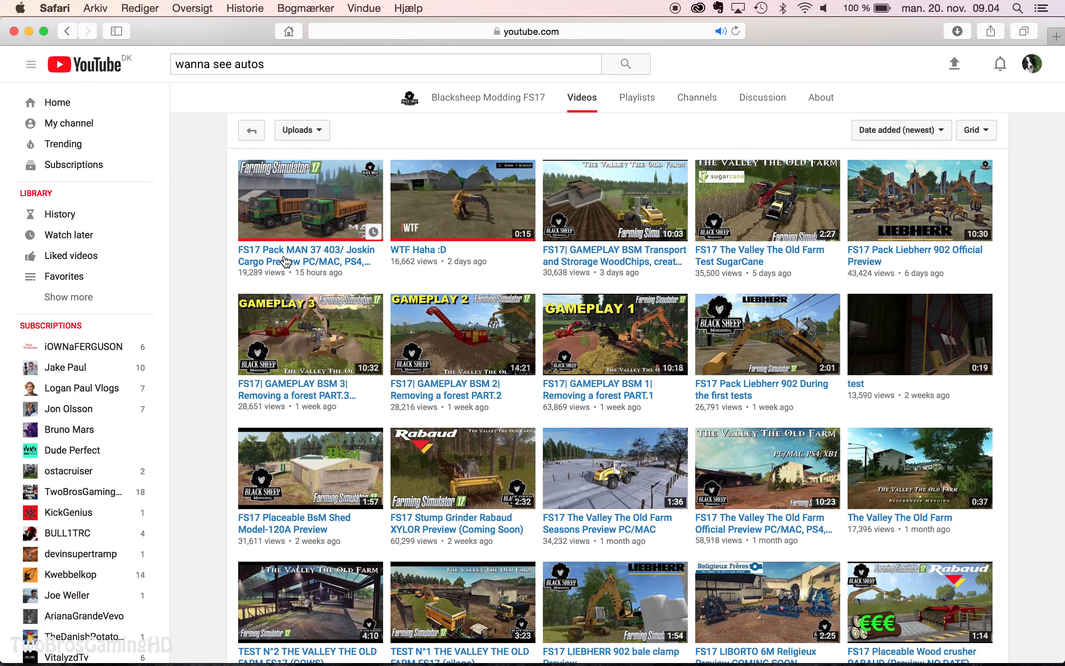
mouse_move(301, 225)
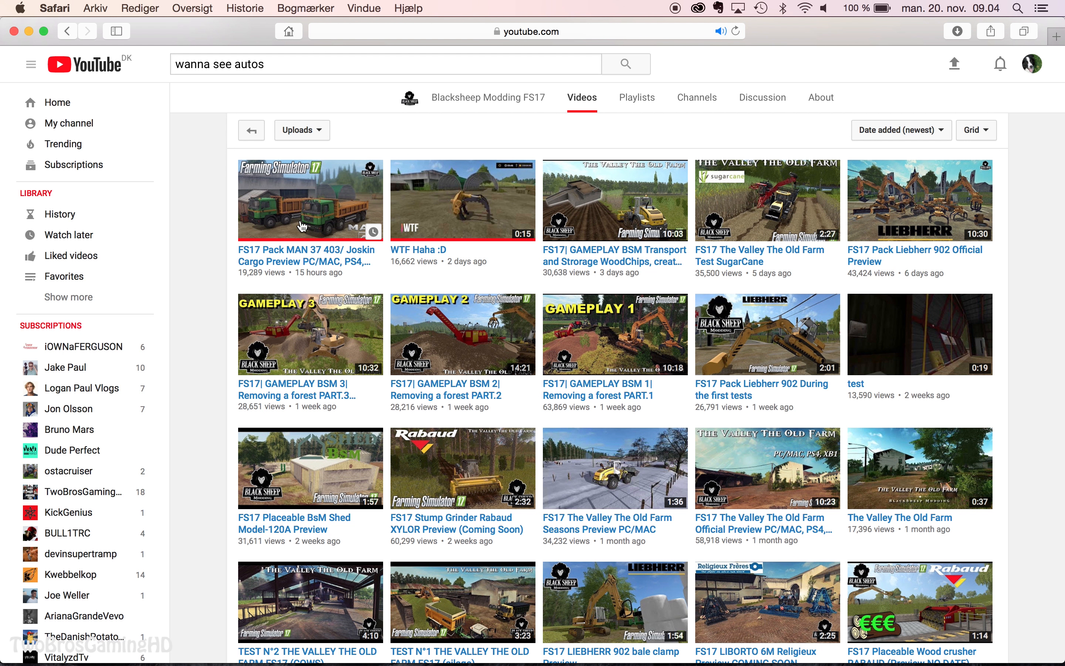
mouse_move(595, 277)
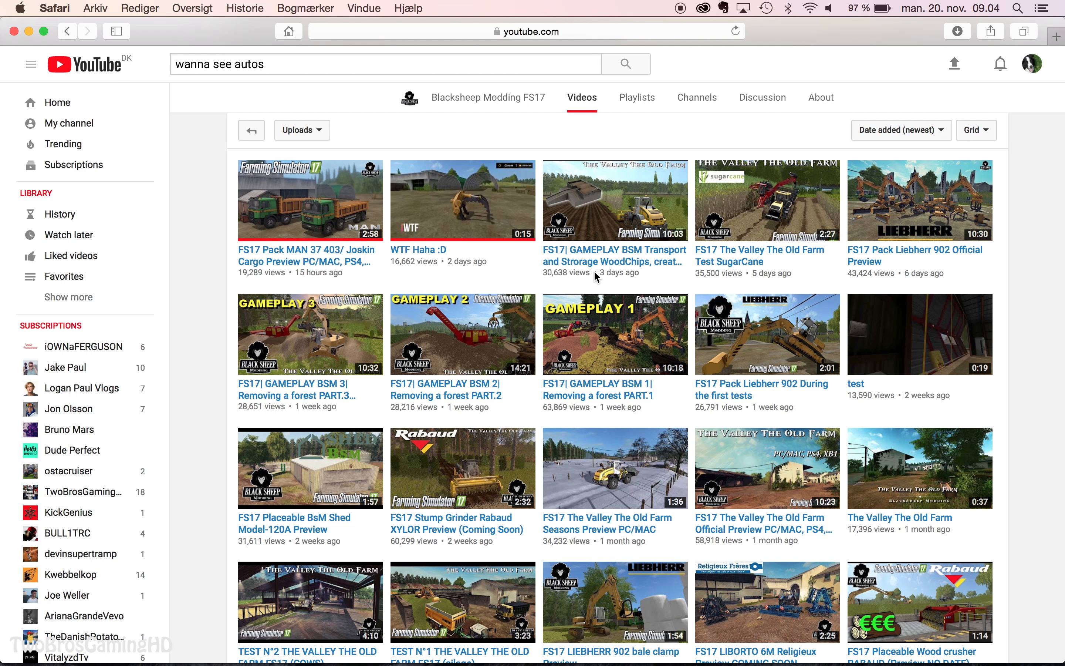
mouse_move(613, 255)
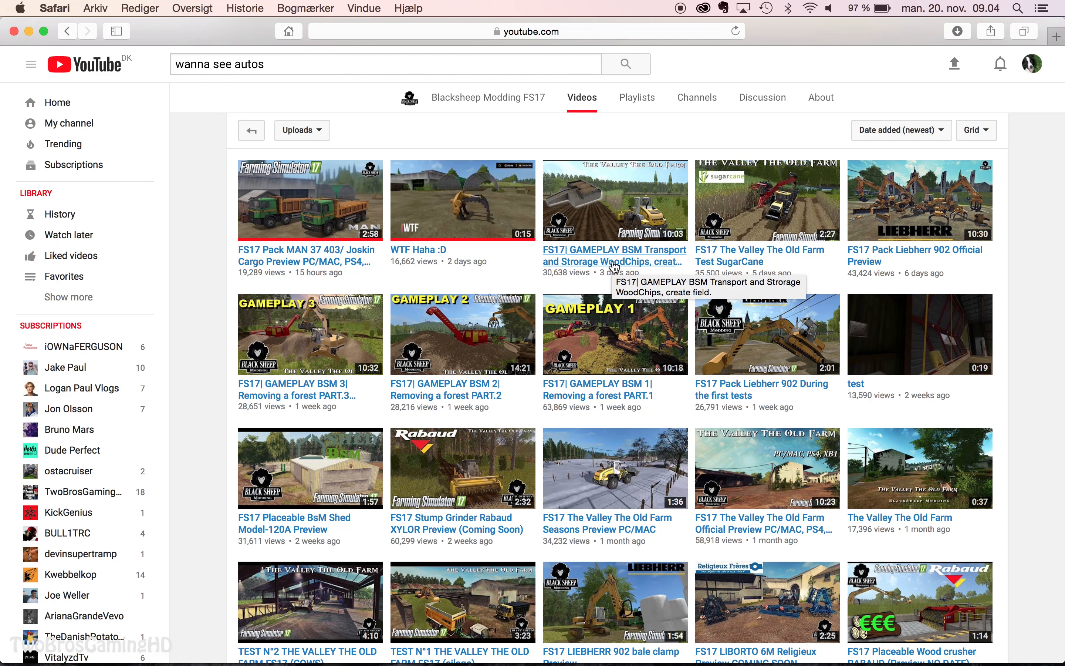
click(613, 255)
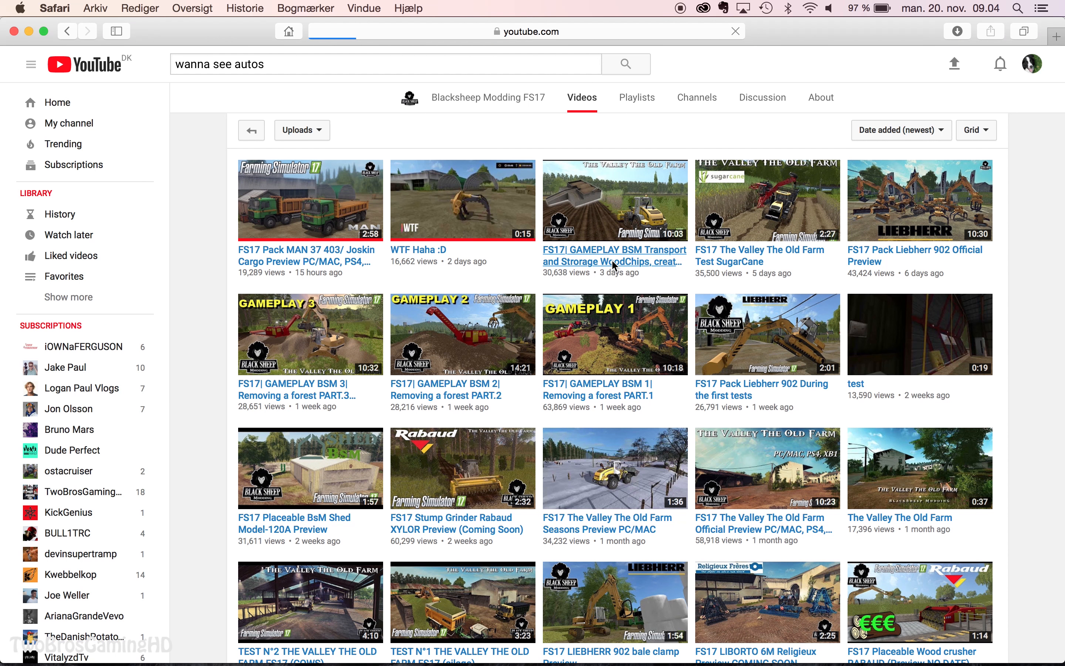
Skip the opening ad and let the WoodChips gameplay video play
click(614, 199)
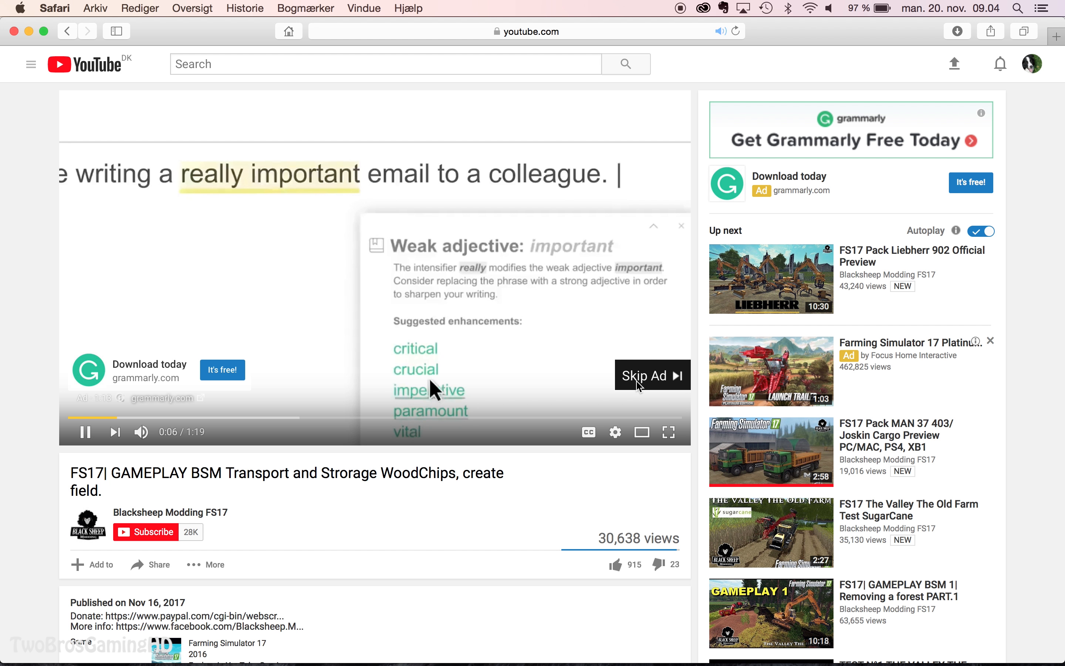
click(651, 374)
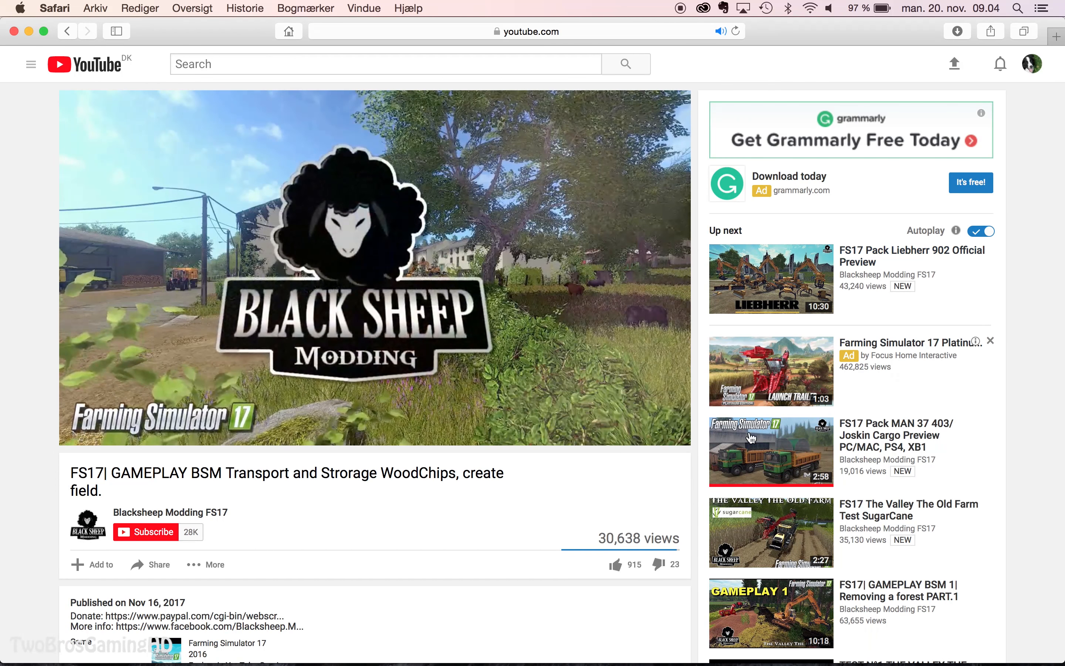
click(375, 269)
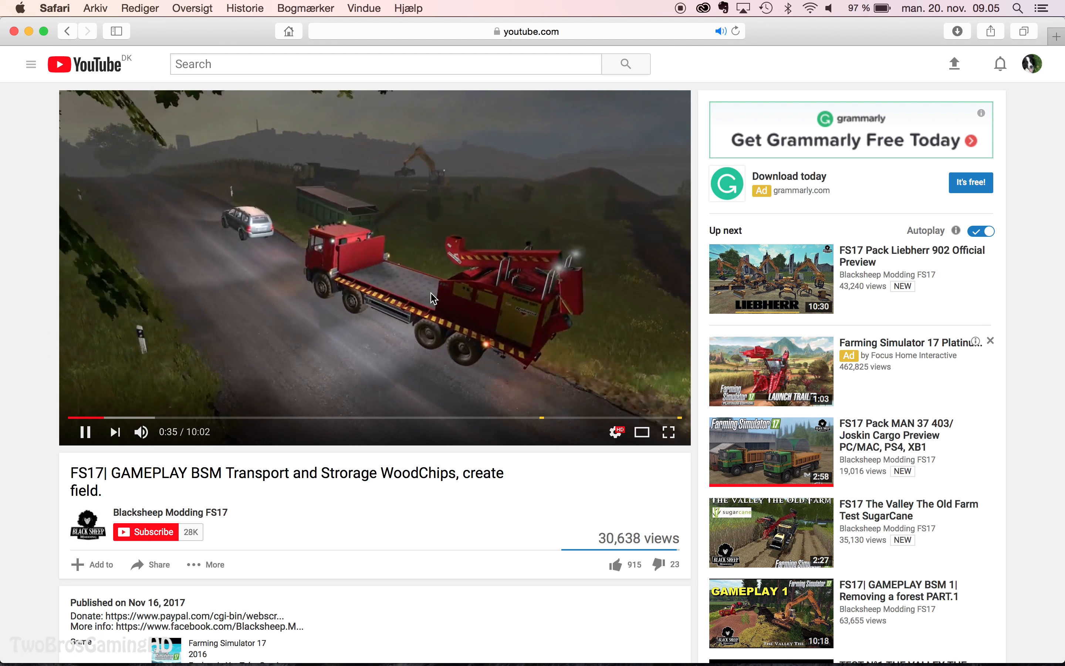
click(175, 418)
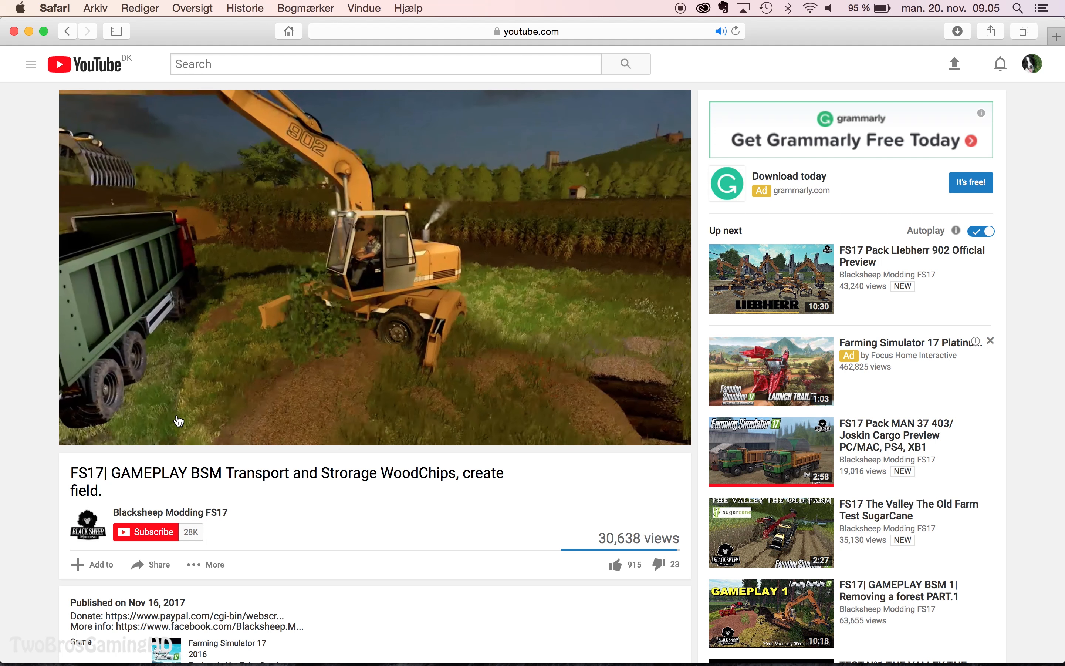
Skim the video by jumping to about three and four minutes in and beyond
click(246, 420)
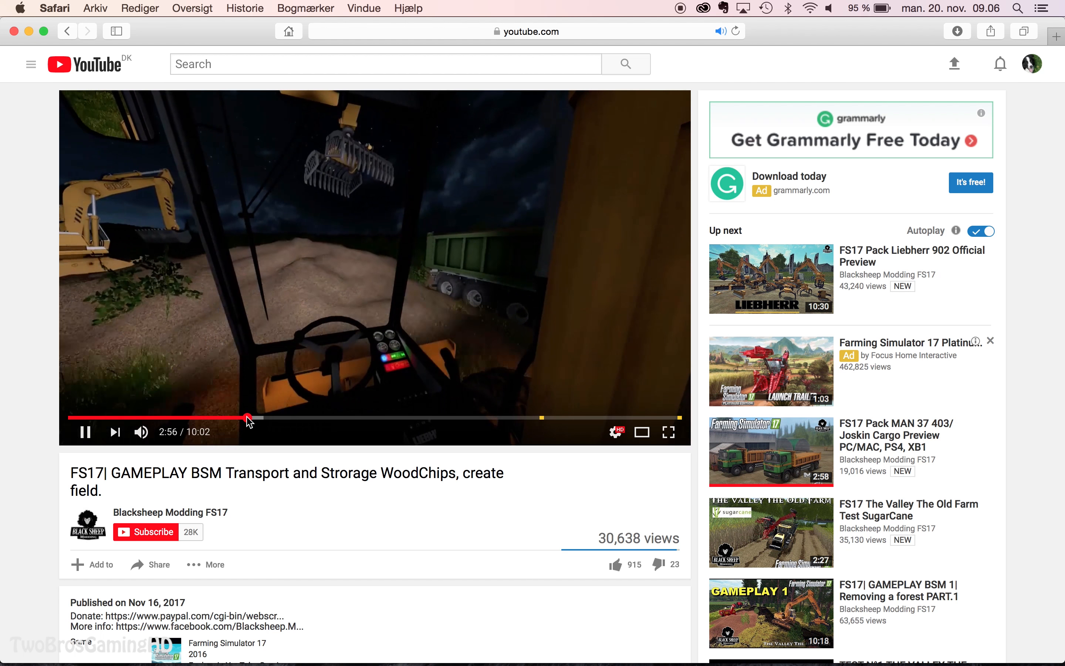
mouse_move(314, 418)
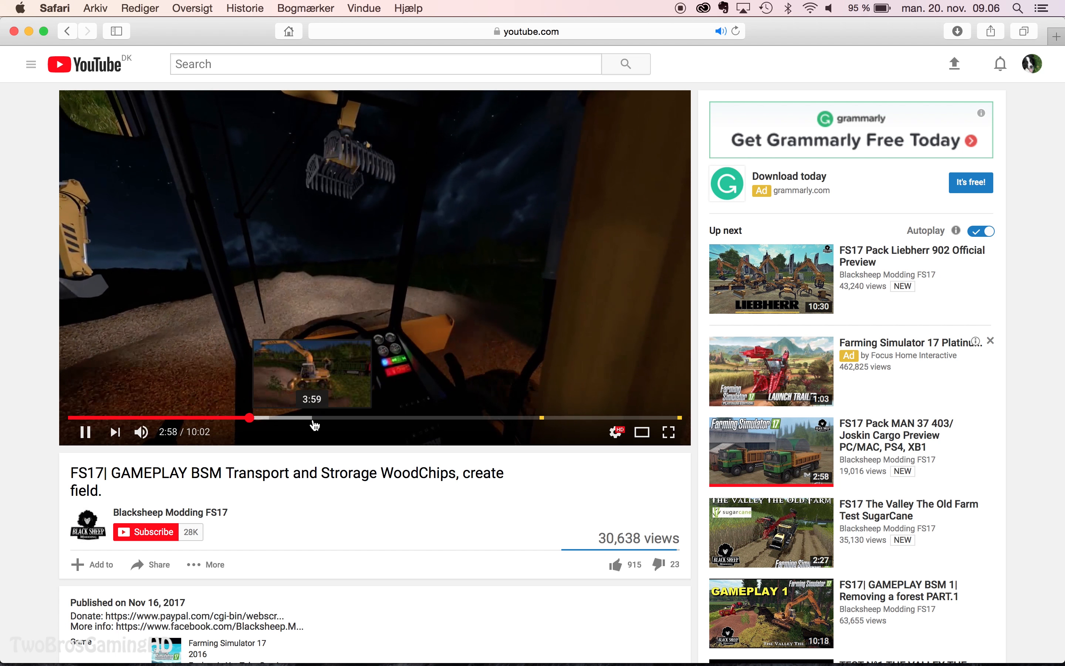
click(319, 418)
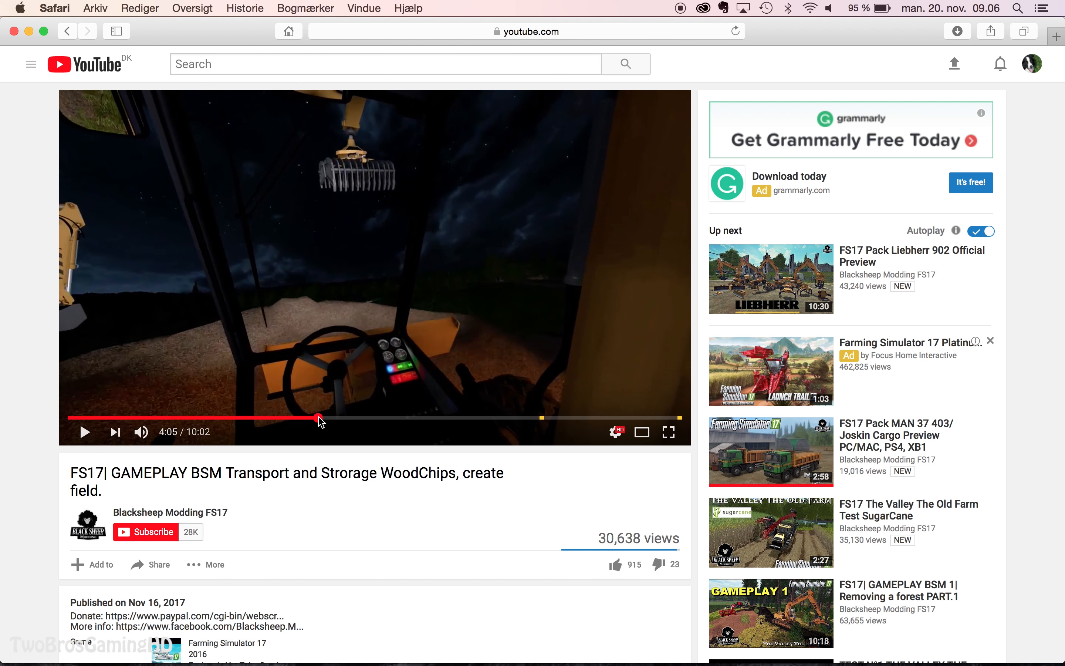
click(406, 418)
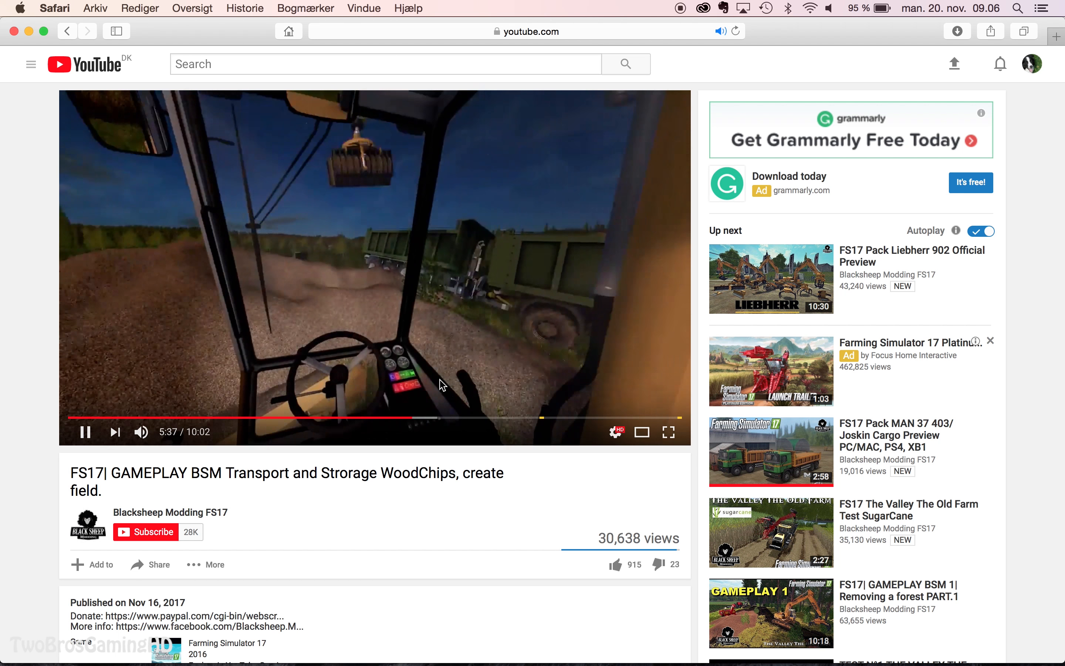
click(442, 418)
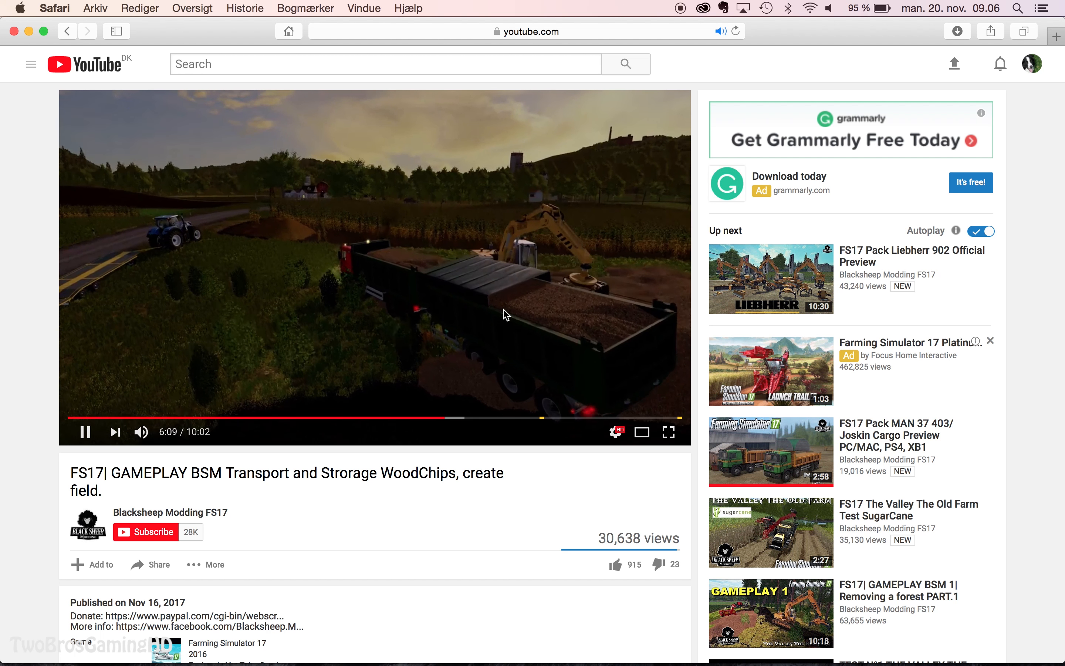
mouse_move(523, 333)
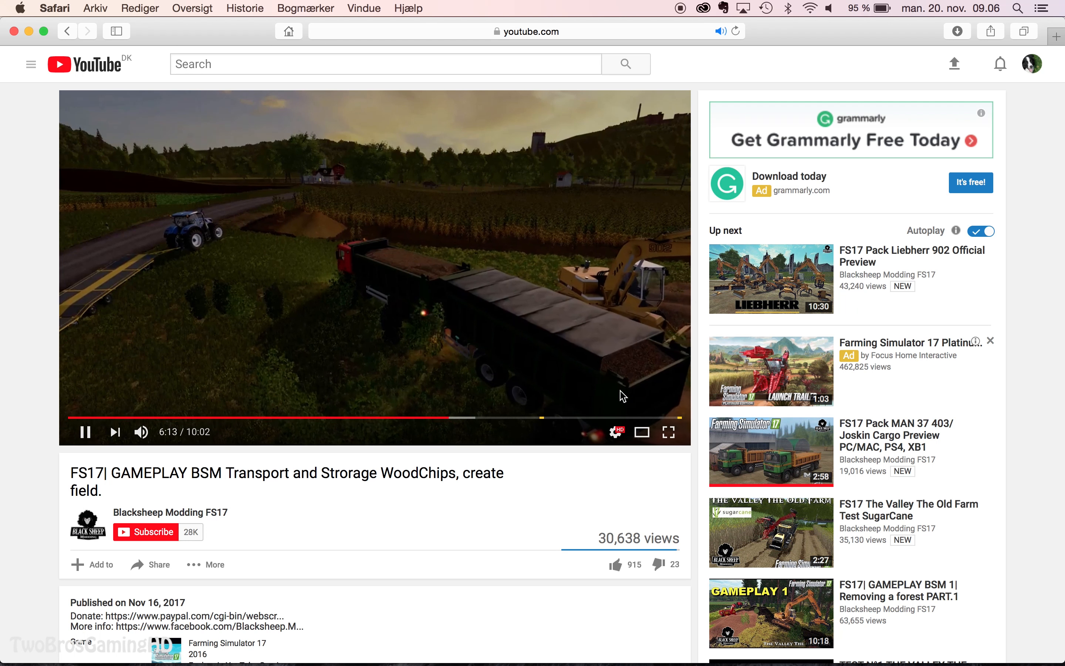
Skip ahead past 6:52 and 7:29, then go to the Blacksheep Modding FS17 channel page
click(489, 418)
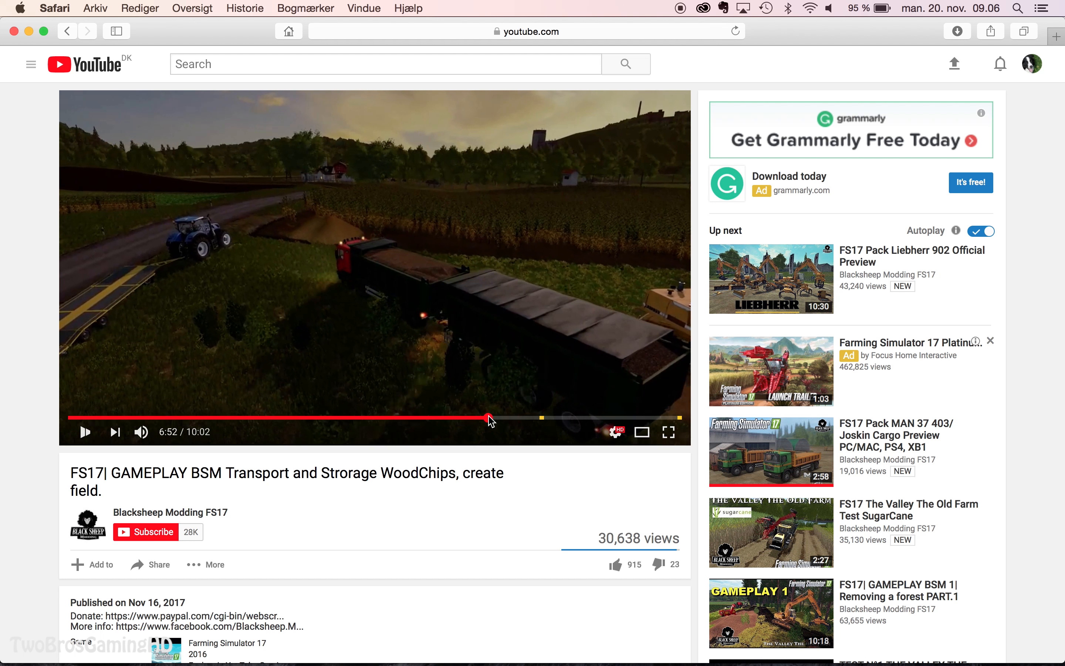
click(526, 418)
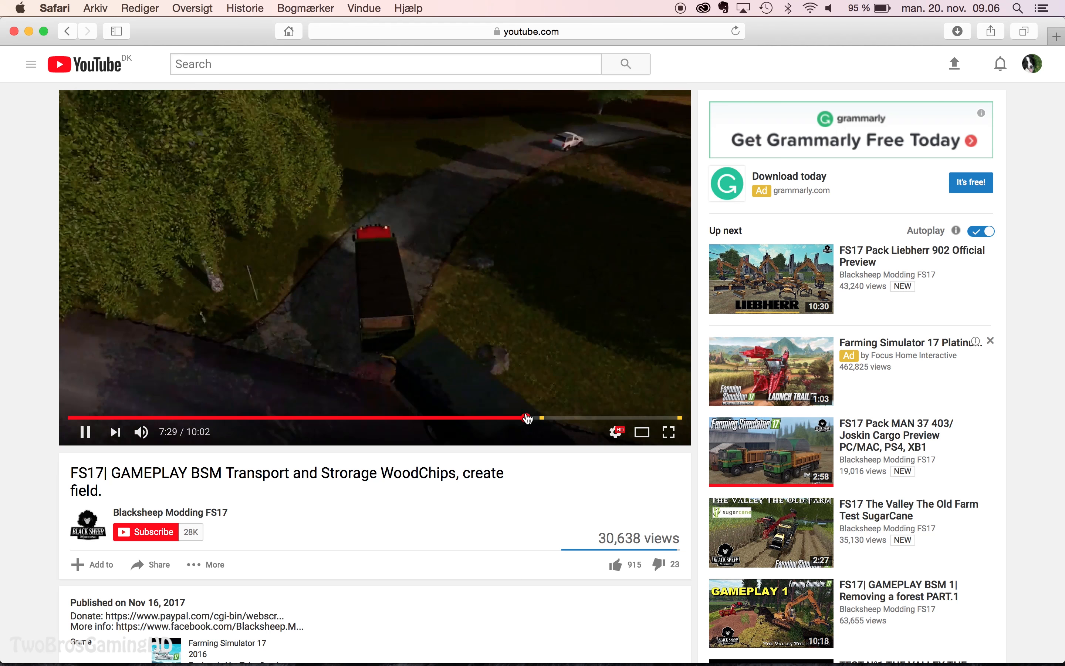
click(566, 418)
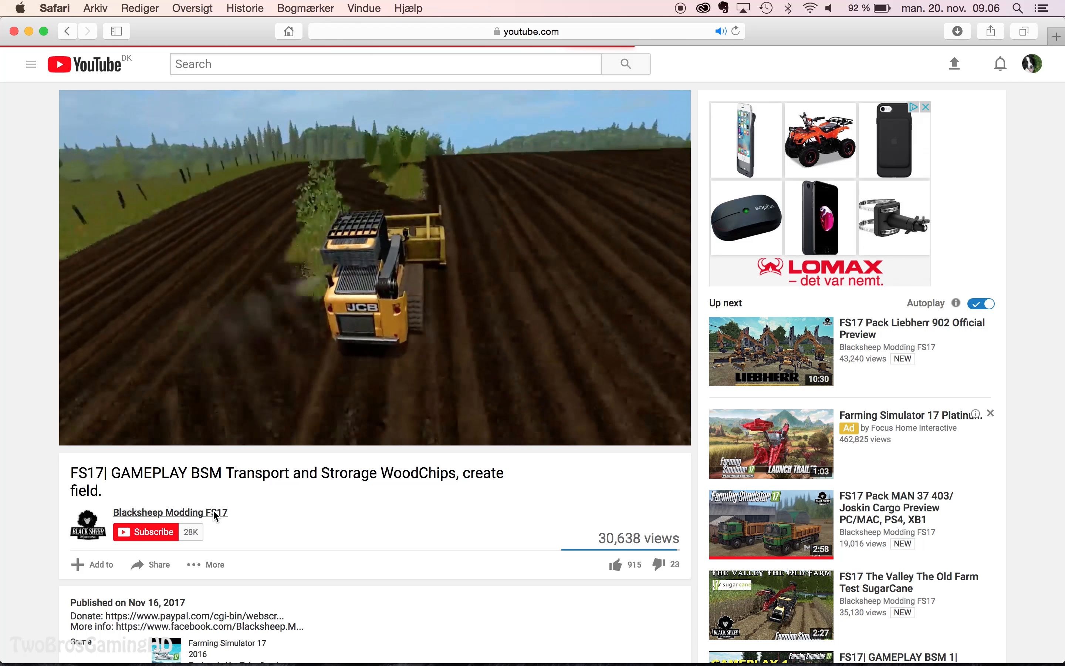
click(170, 512)
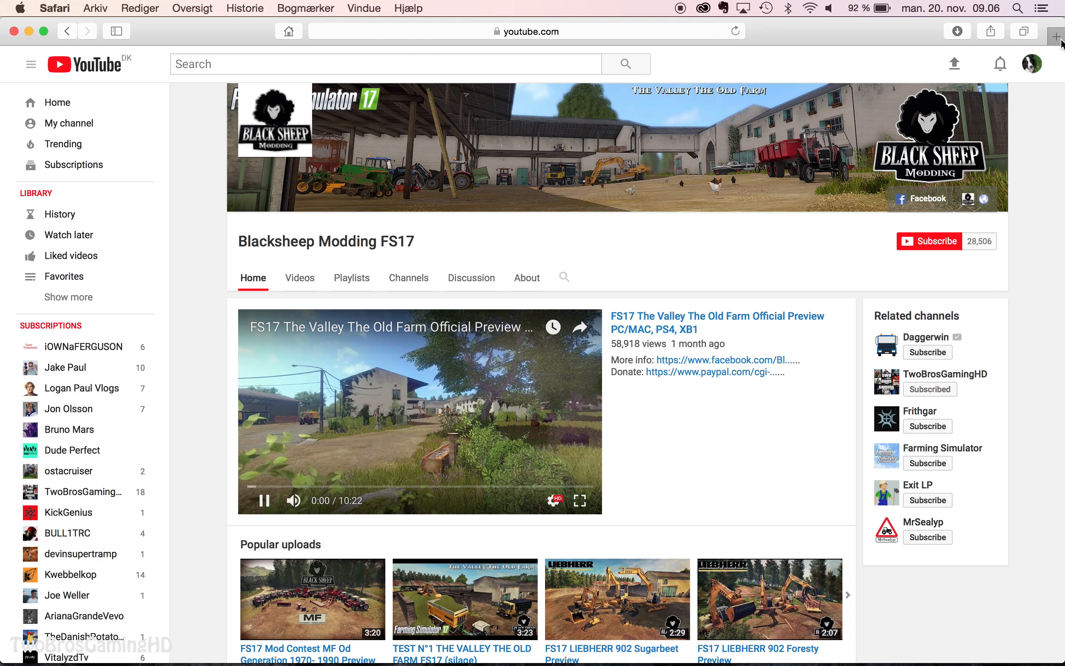
In a new tab, reach the Daily Updates mods-in-testing forum thread via 'testing' and scroll to the mod list
click(1057, 31)
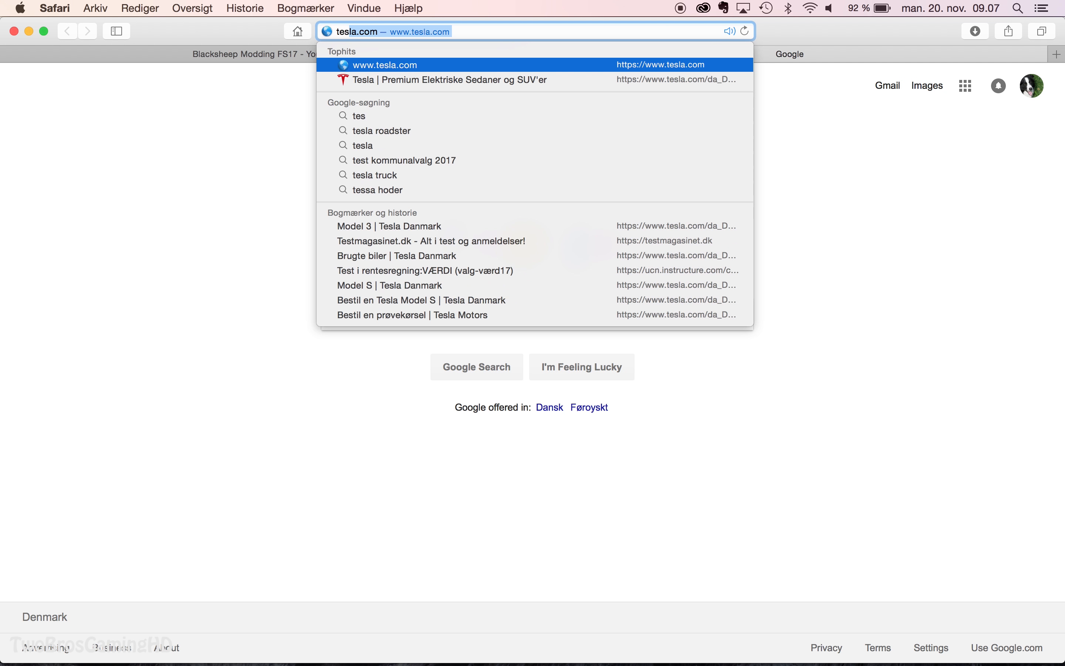
text(testing)
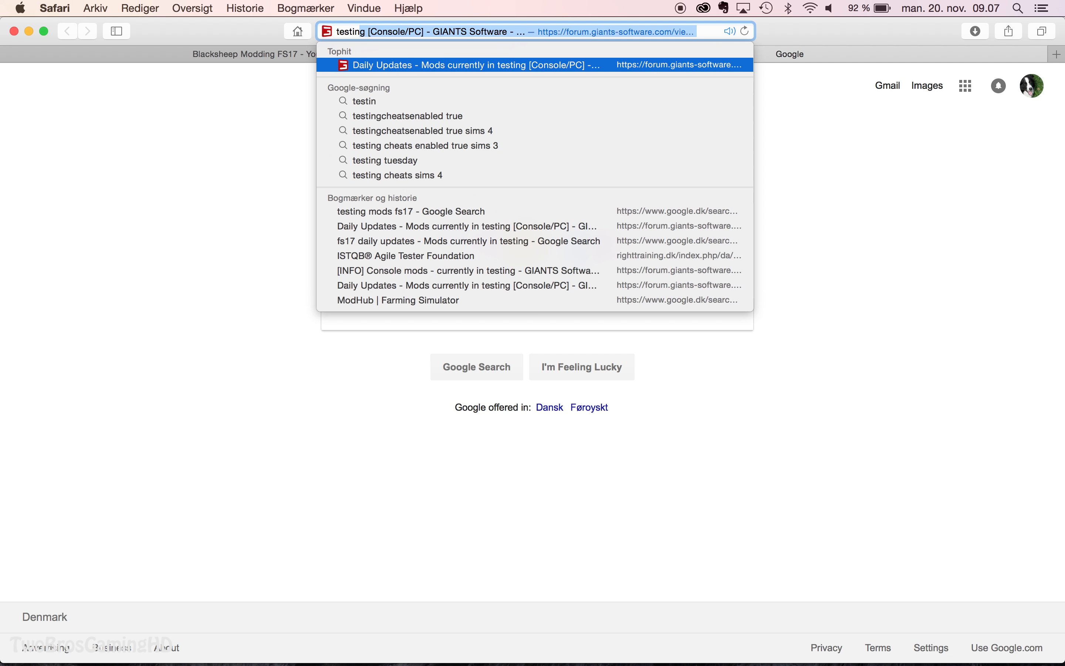
click(468, 64)
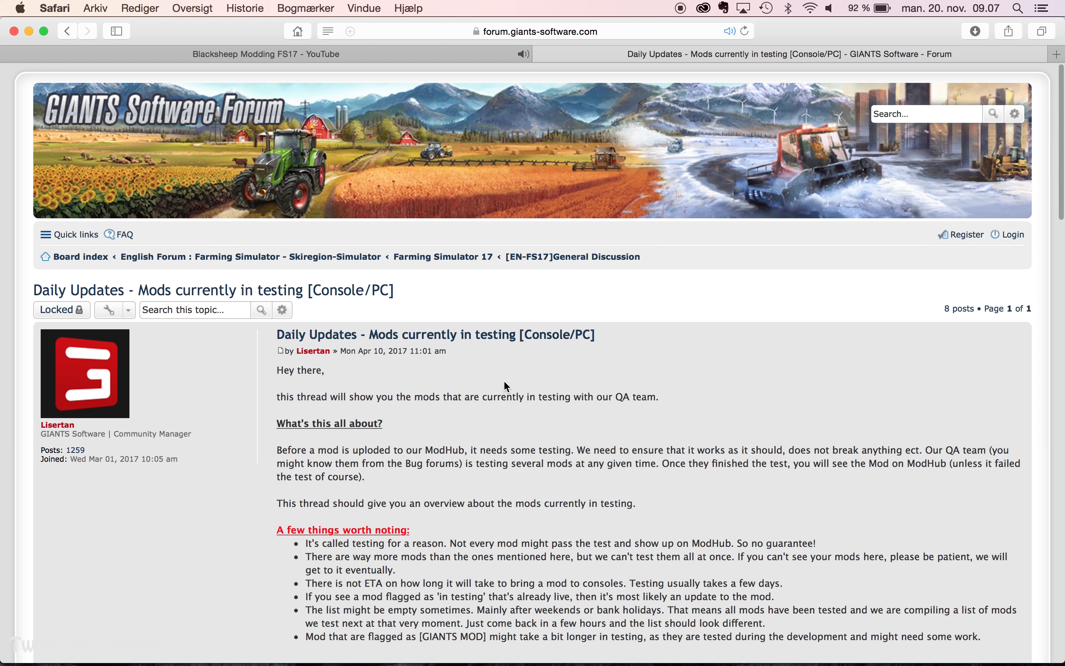
scroll(down, 3)
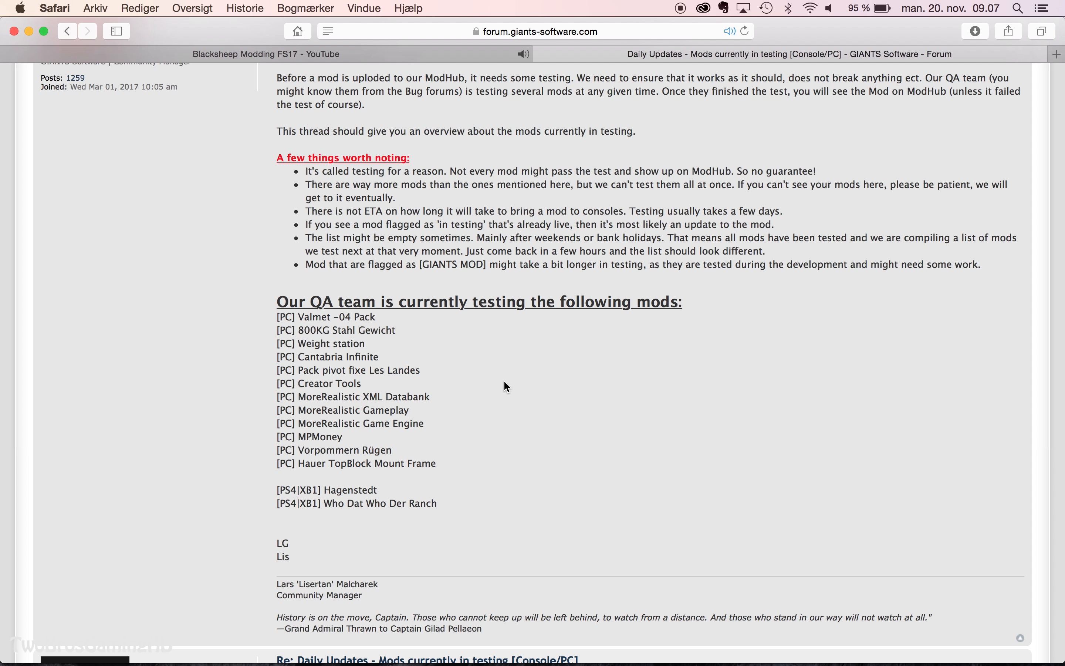
scroll(up, 3)
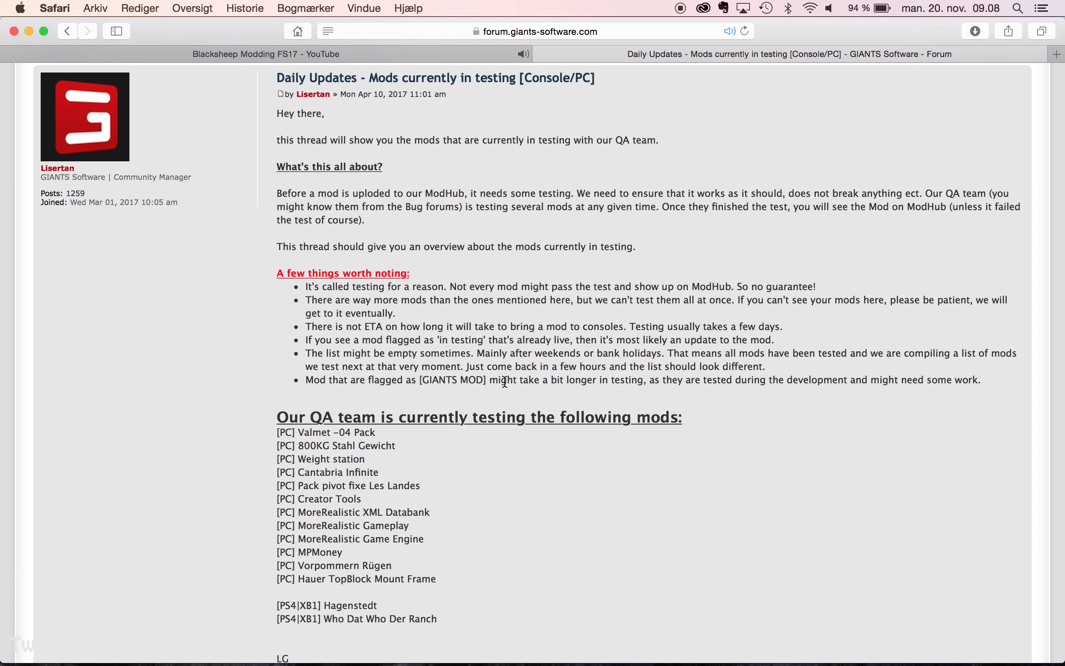
mouse_move(539, 360)
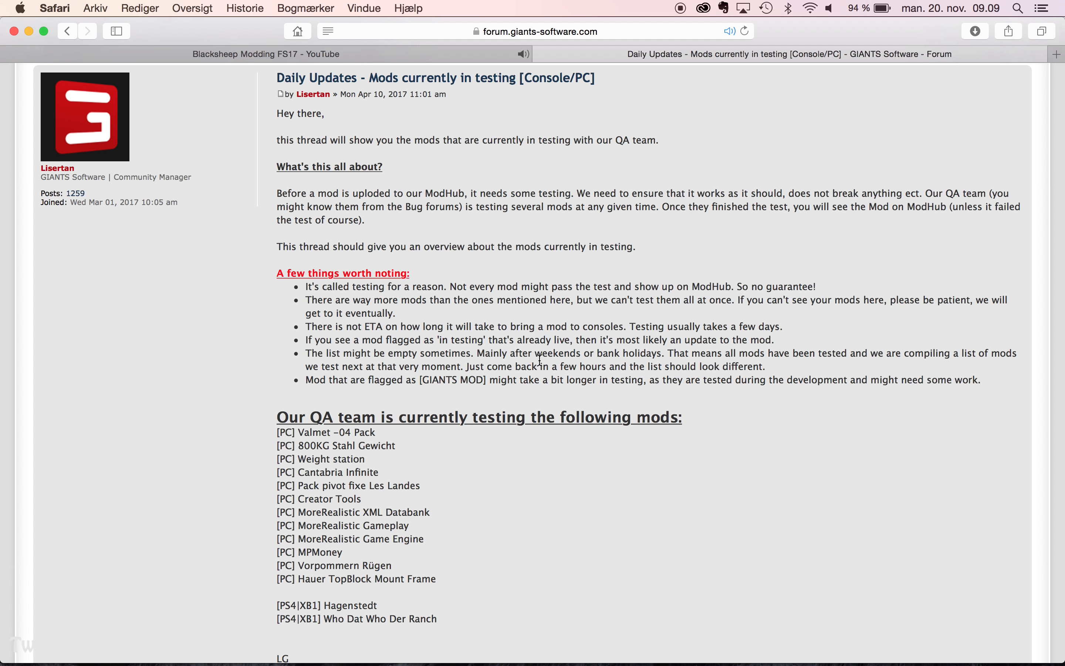
Read through the later update posts down to the end of the thread
scroll(down, 3)
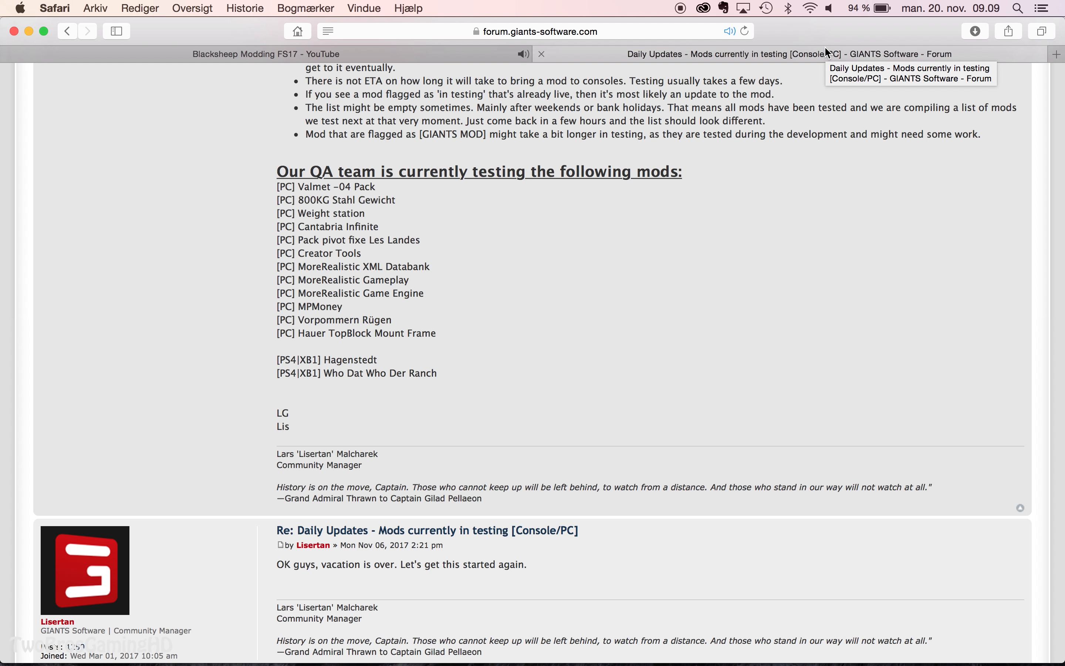
scroll(down, 3)
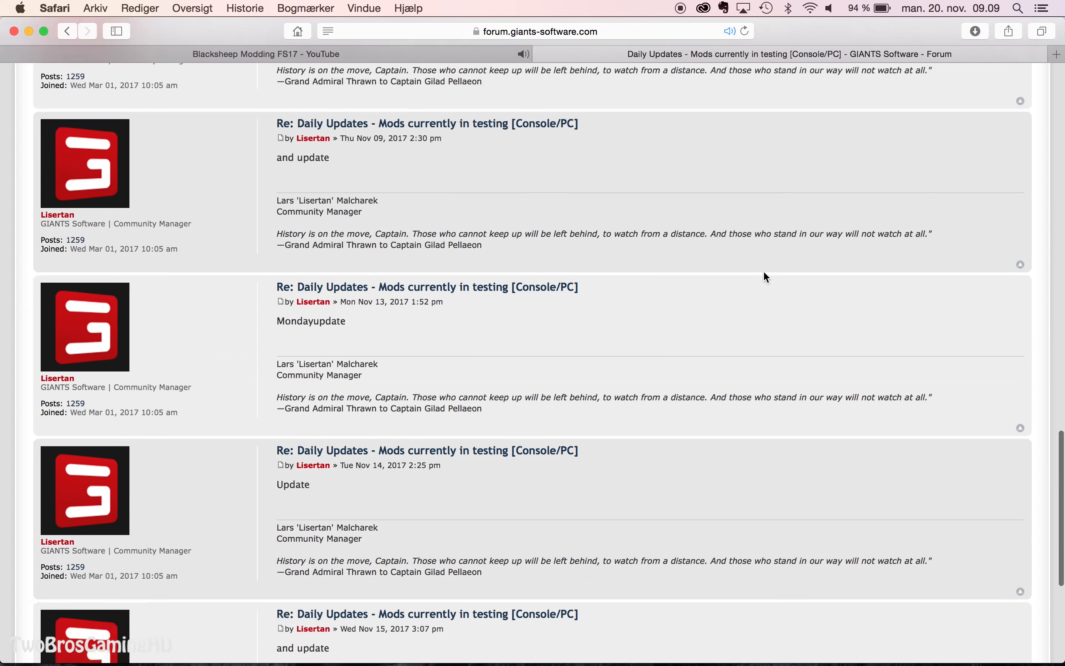
scroll(down, 3)
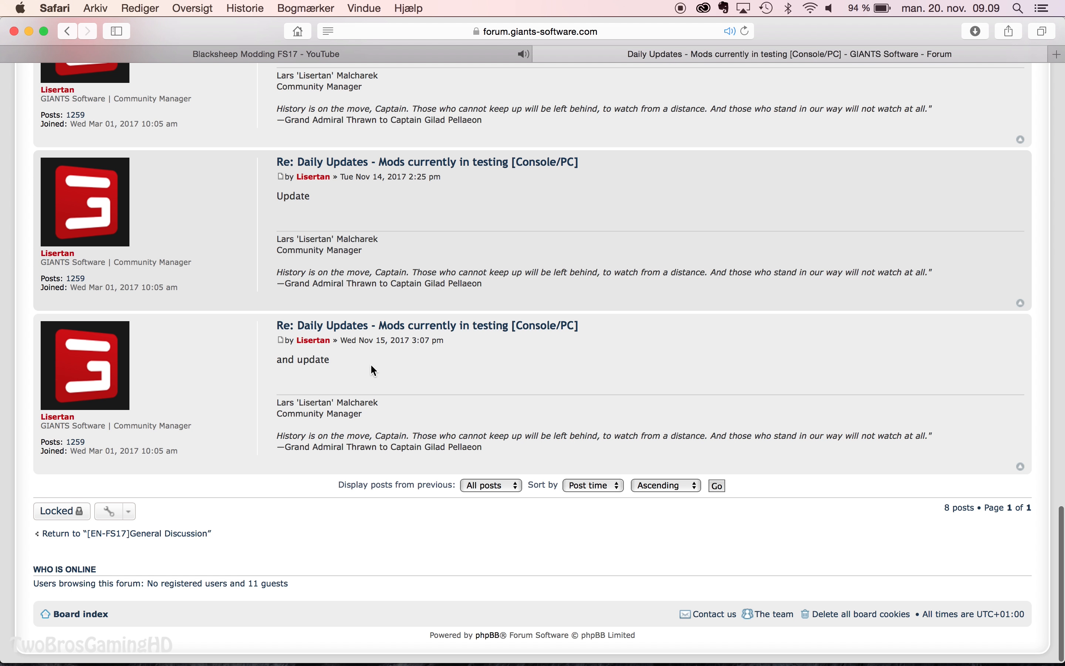
mouse_move(361, 365)
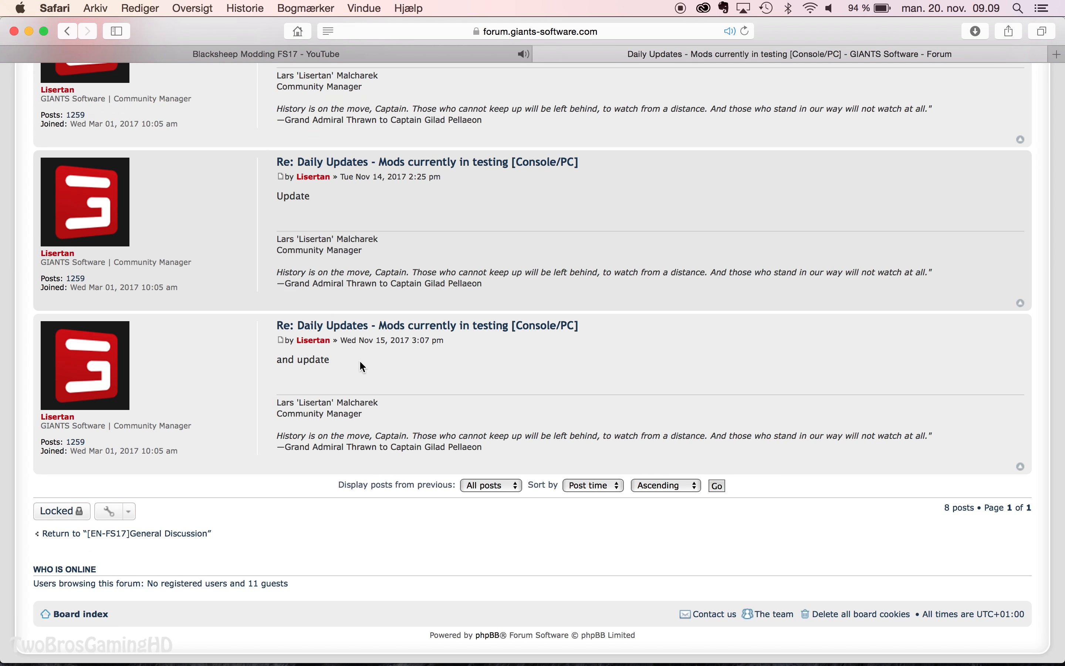
scroll(up, 3)
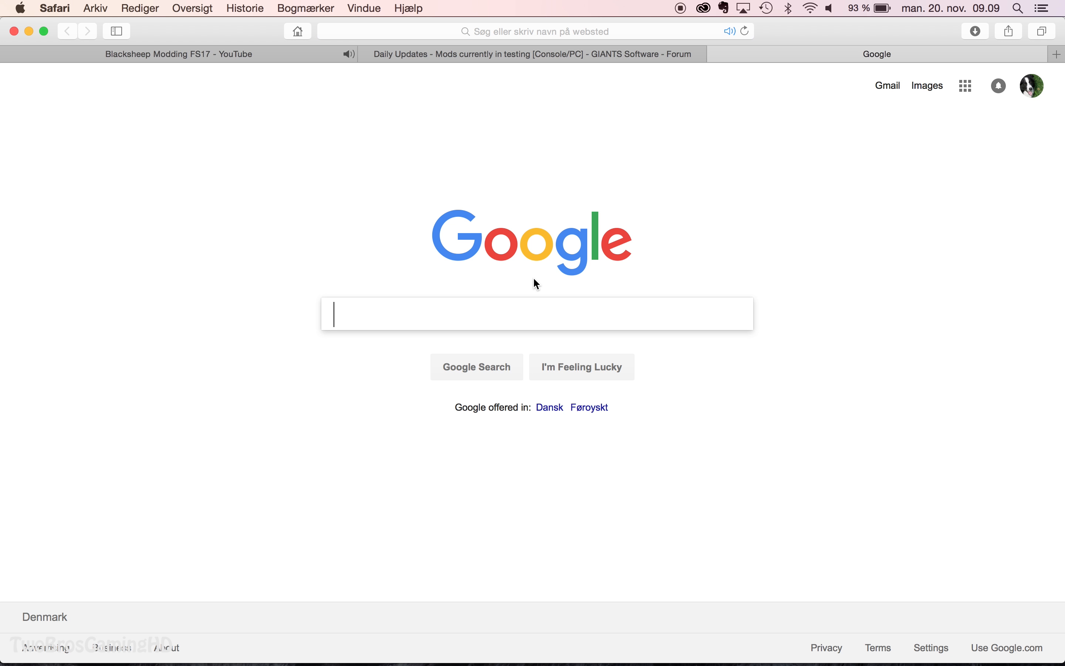
Search Google for 'who dat who der ranch' and enlarge the first ranch map image
text(who da)
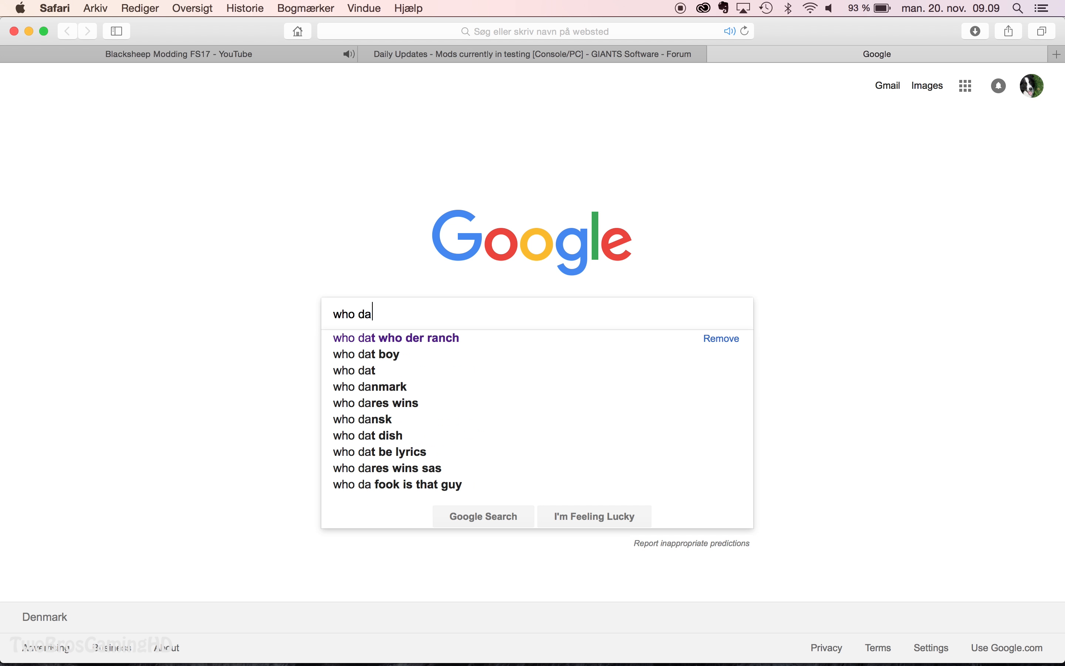
click(395, 338)
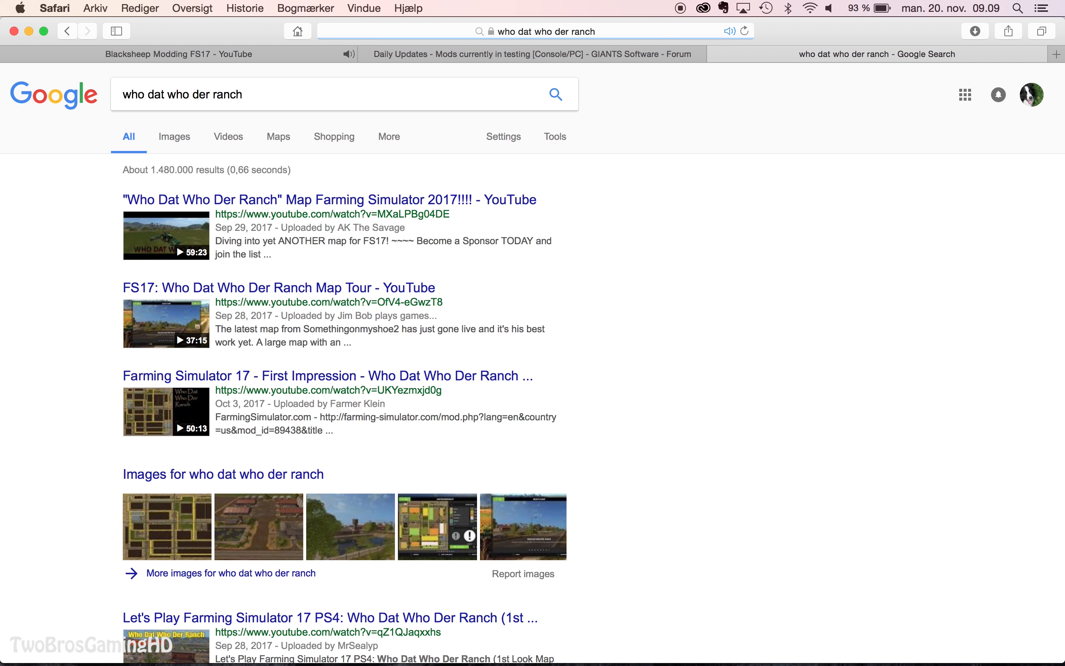
mouse_move(267, 242)
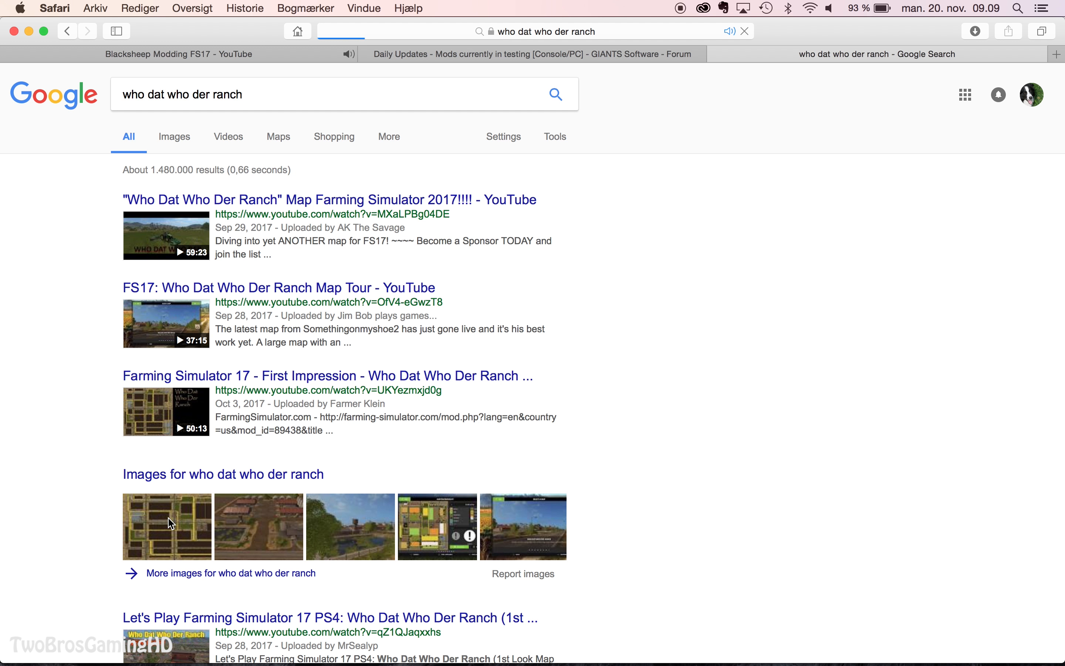
click(167, 526)
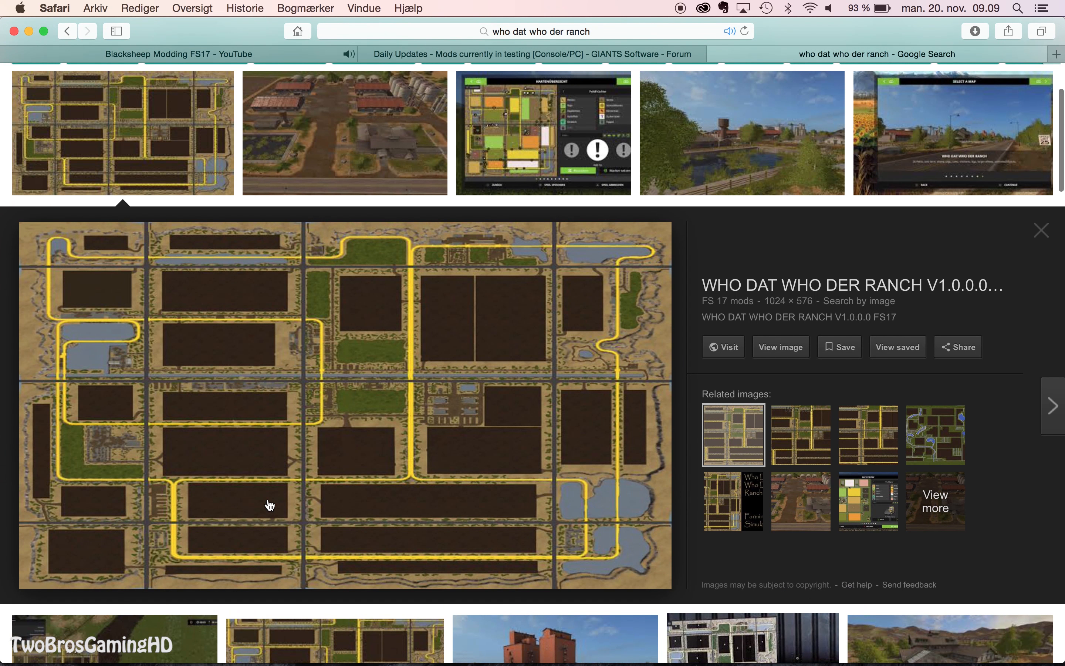
mouse_move(598, 512)
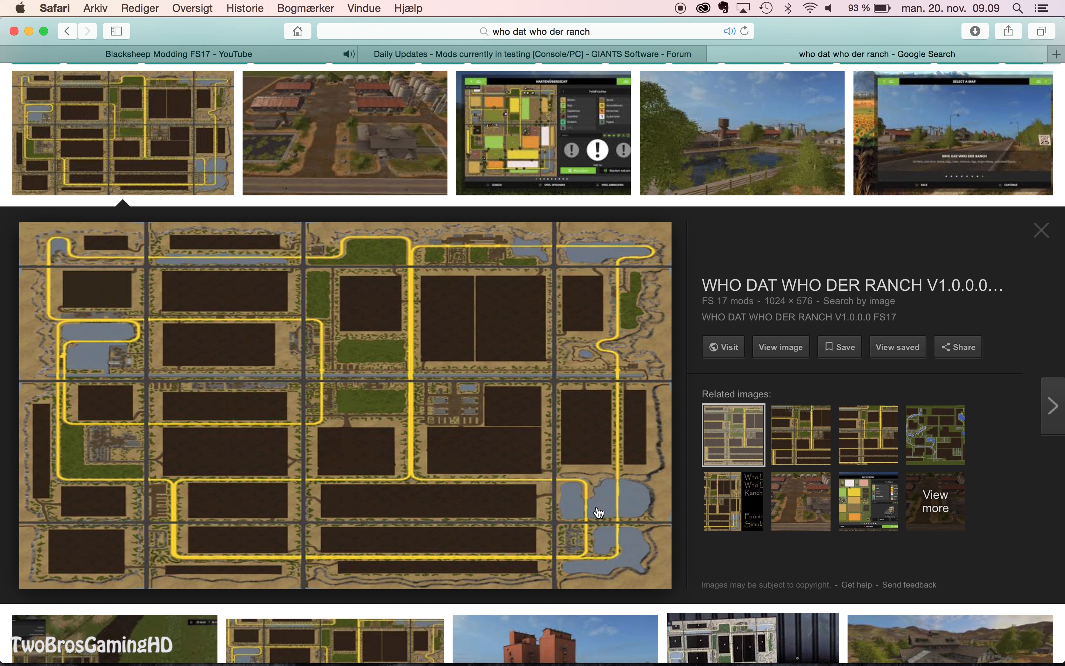
Preview the pond-and-farm screenshot and the related red brick silos image, then start a 'hagens' search
click(742, 132)
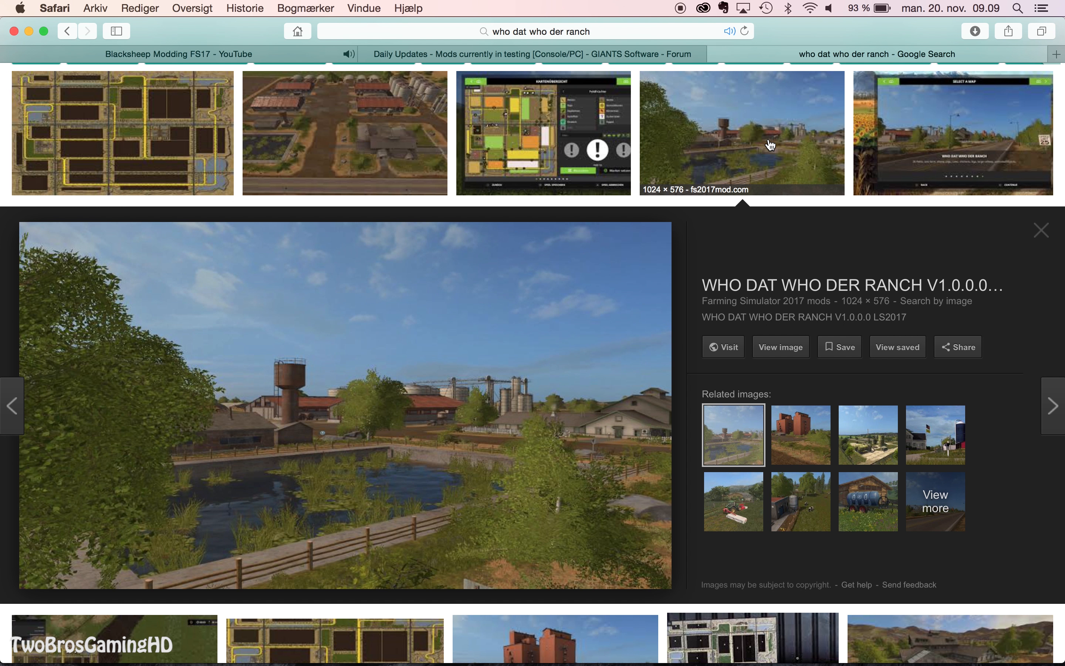
mouse_move(800, 506)
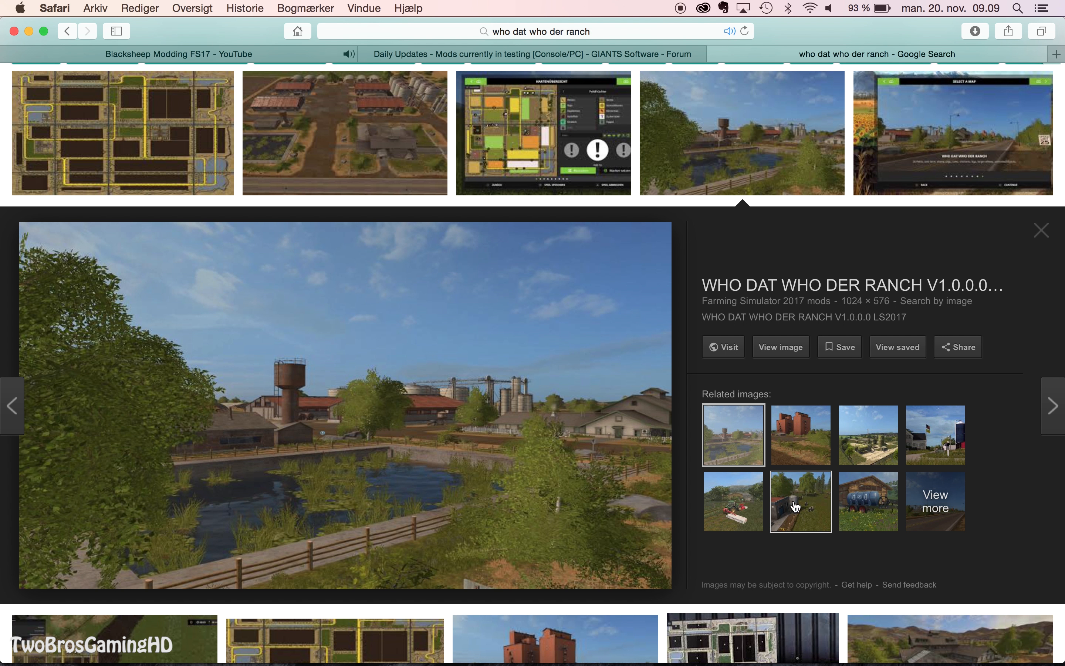
click(800, 435)
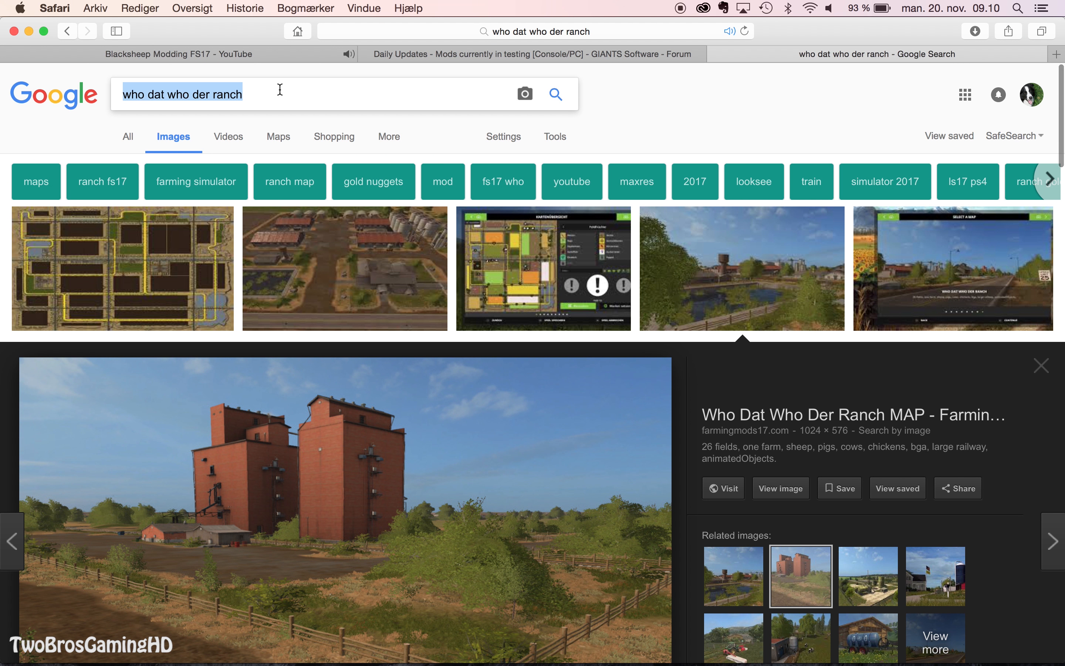
text(hagenstedt)
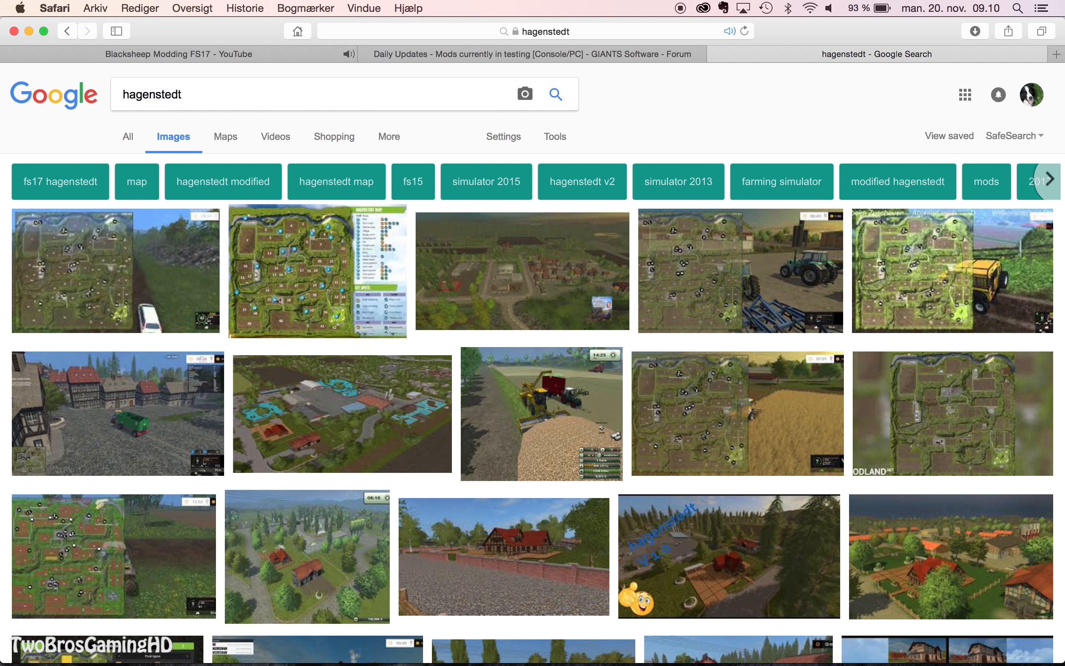
mouse_move(385, 348)
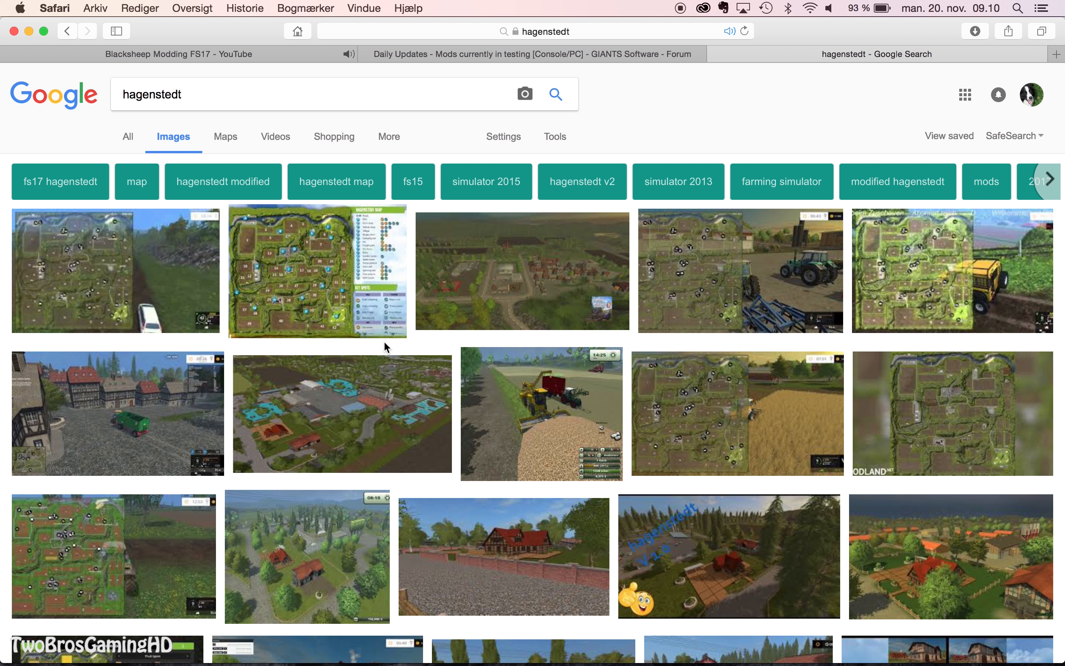
Scroll through the hagenstedt map screenshots and enlarge the farmhouse behind the brick wall image
scroll(down, 3)
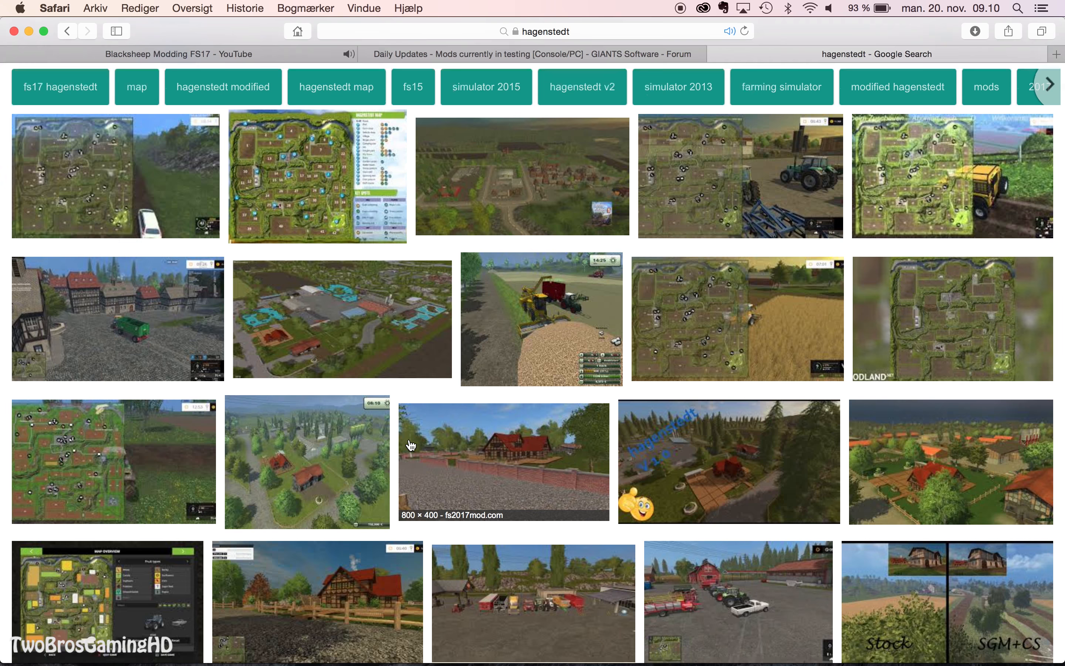
scroll(down, 3)
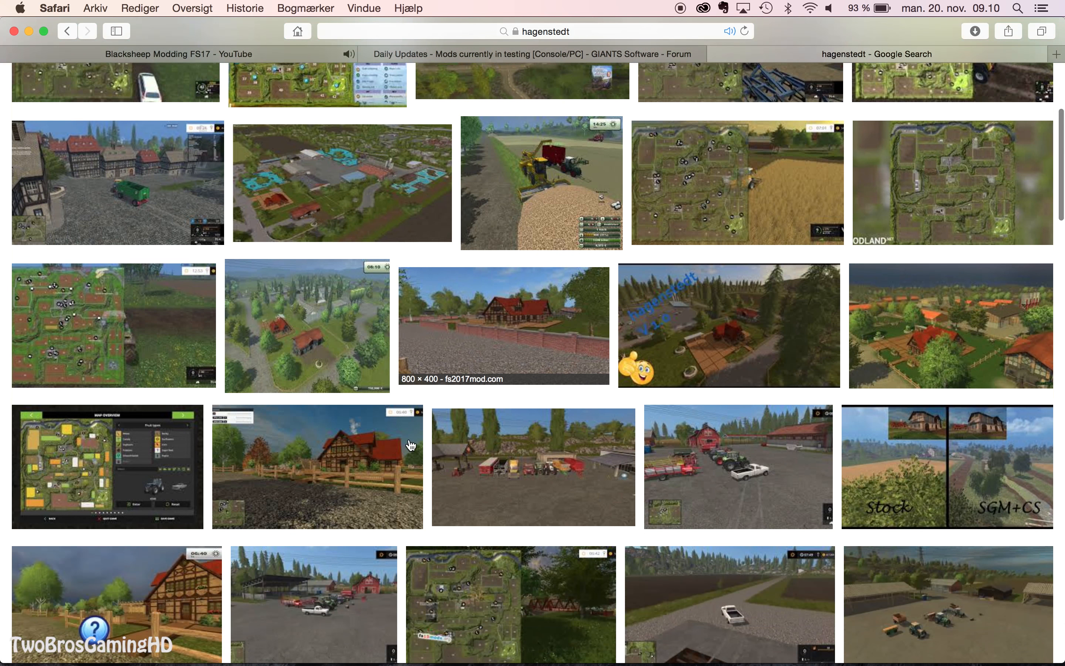
scroll(down, 3)
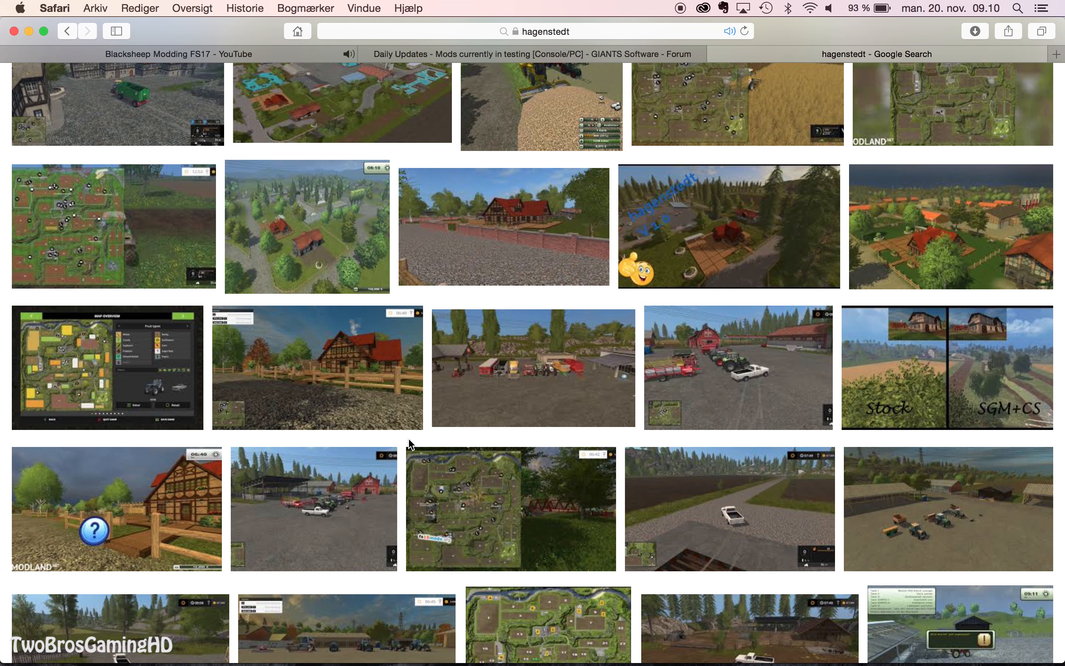
mouse_move(670, 23)
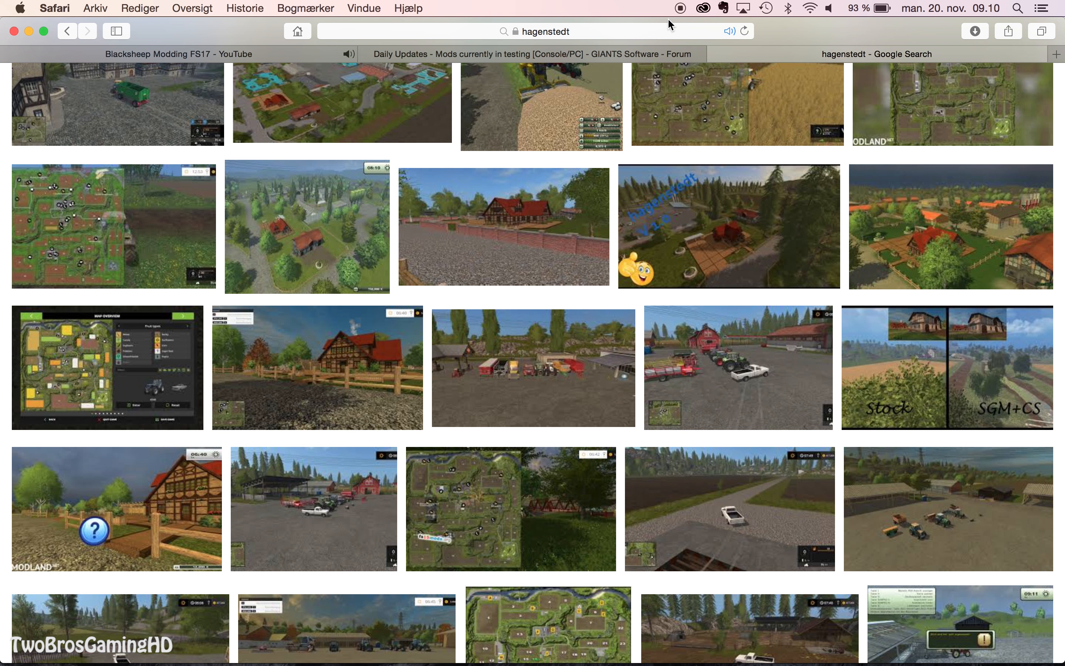
scroll(down, 3)
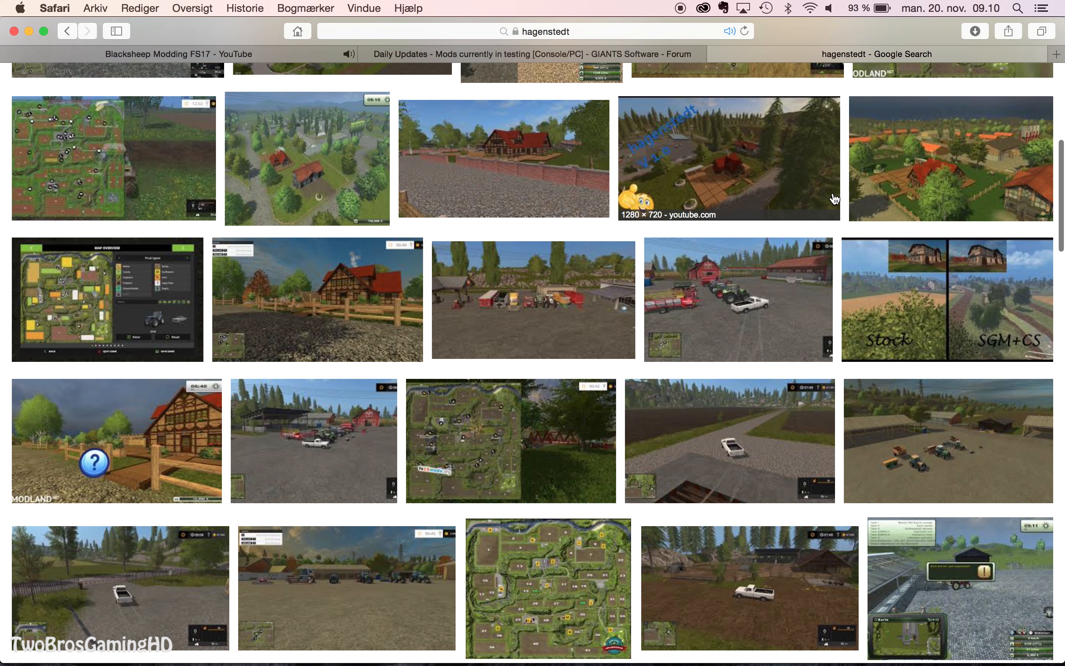
click(504, 158)
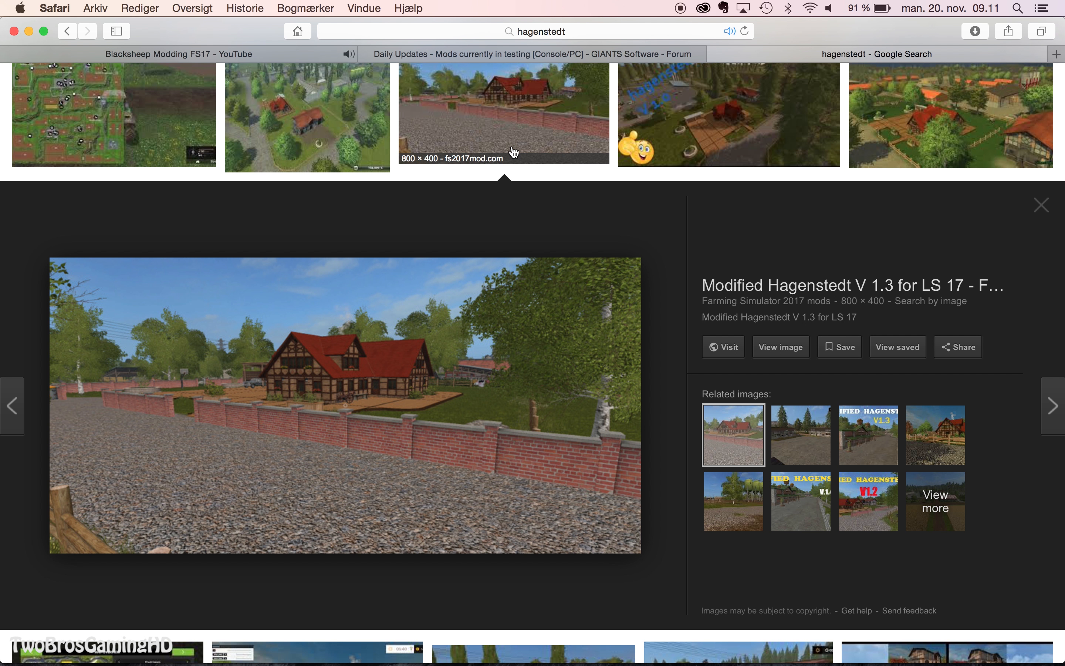
mouse_move(683, 13)
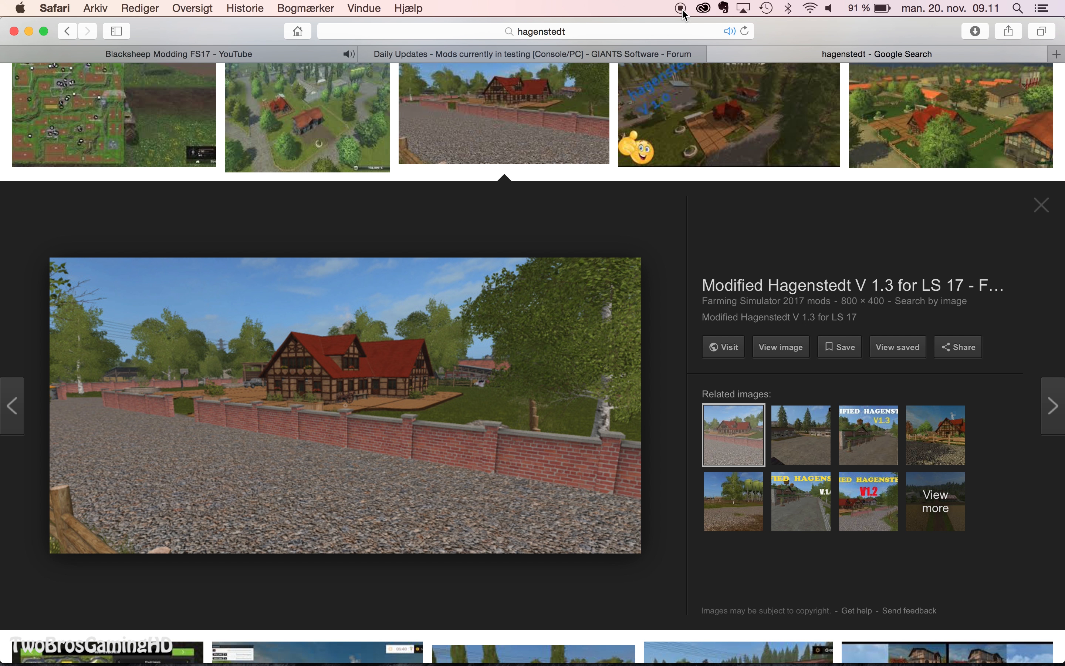